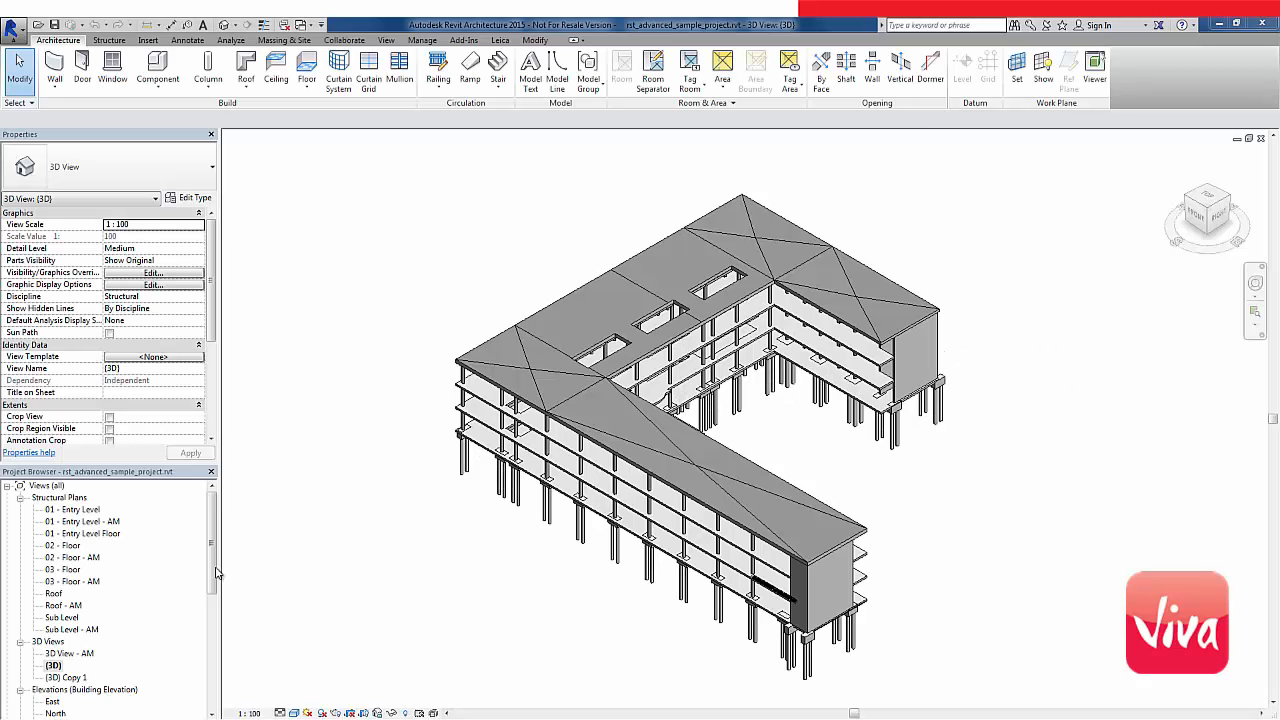
# - Open the 01 - Entry Level Floor structural plan from the Project Browser
pyautogui.click(82, 532)
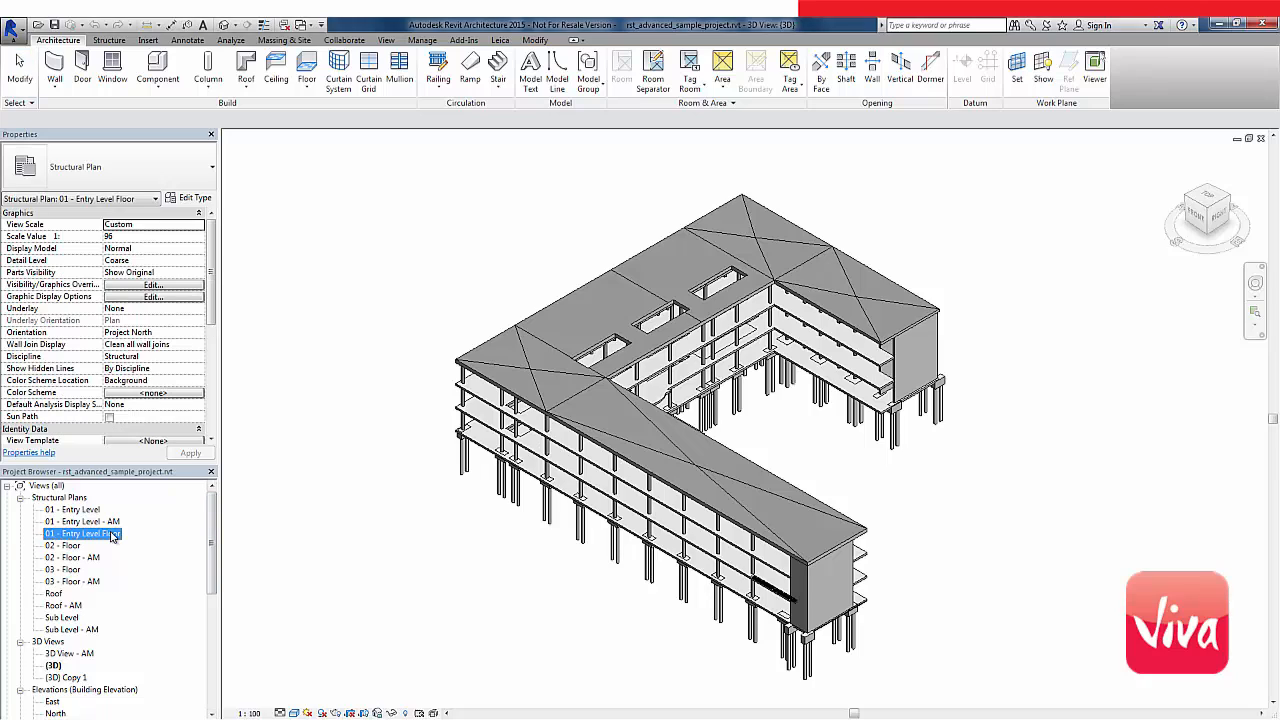
pyautogui.doubleClick(86, 532)
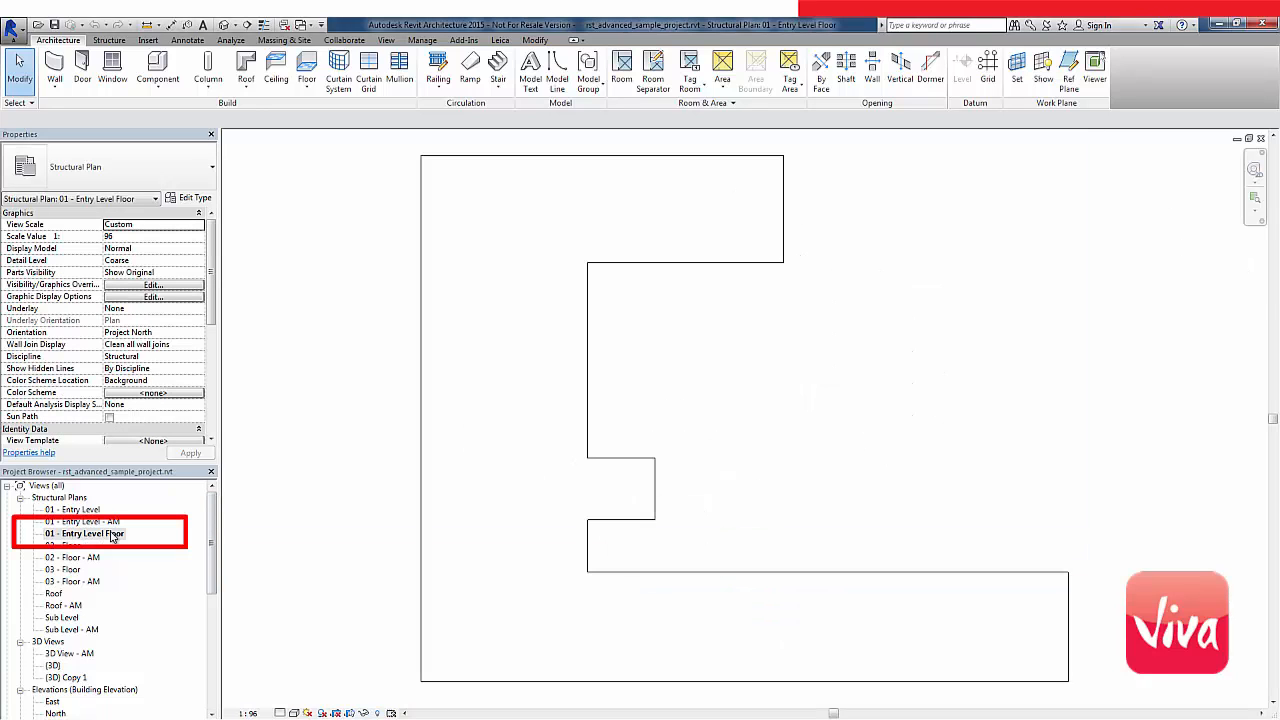
# - Start the Leica Measurement Point tool and place points on the floor corners
pyautogui.click(500, 40)
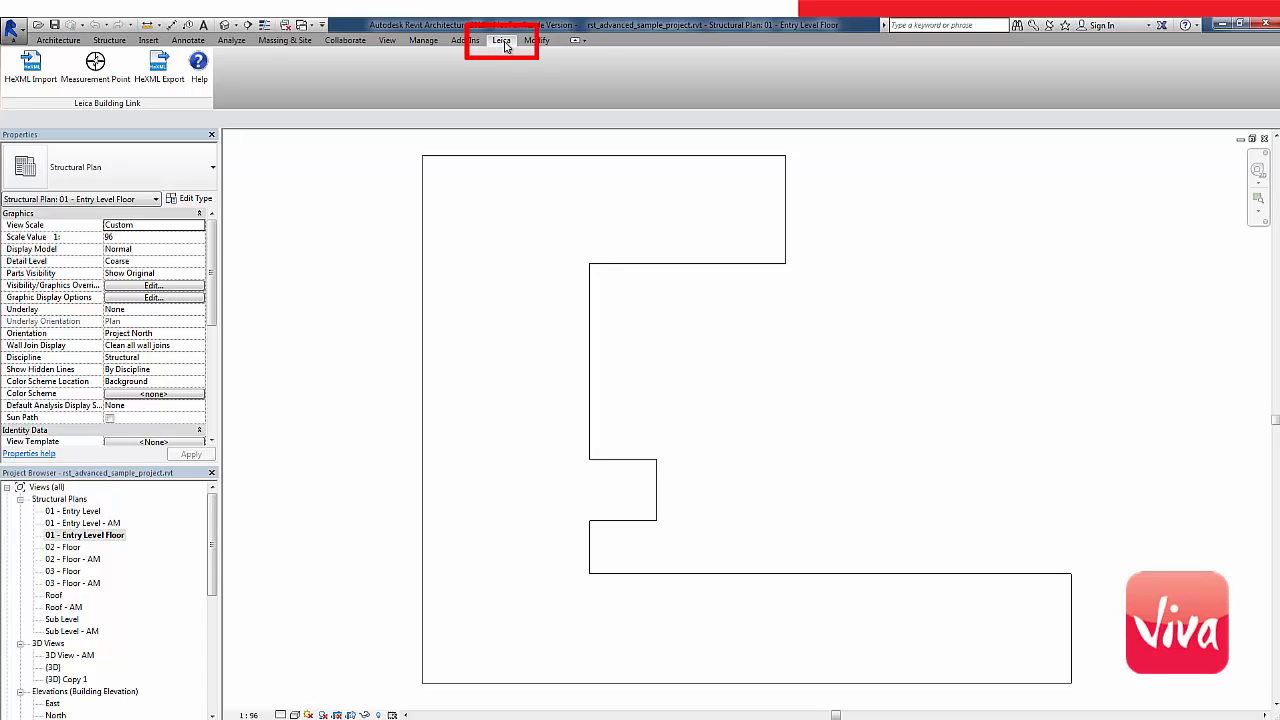
pyautogui.moveTo(96, 62)
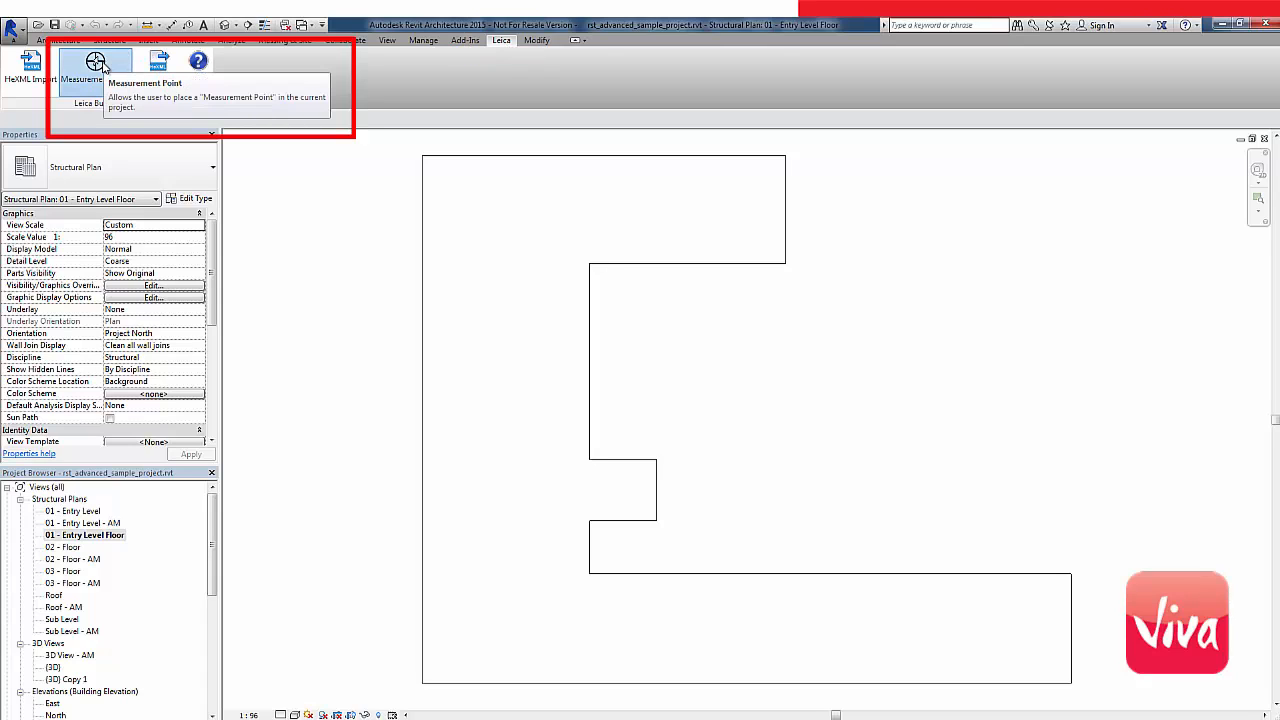
pyautogui.click(96, 68)
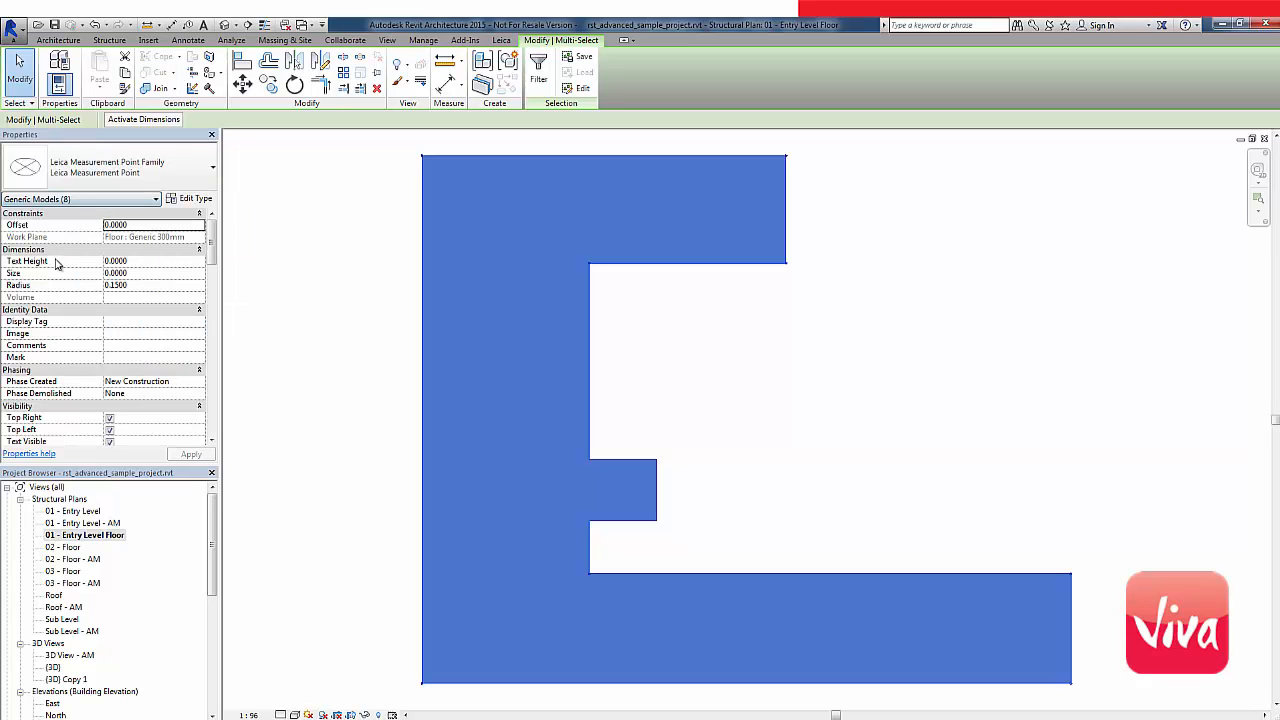
# - Set the floor measurement points' PointCode to CTRL in Properties
pyautogui.scroll(-3)
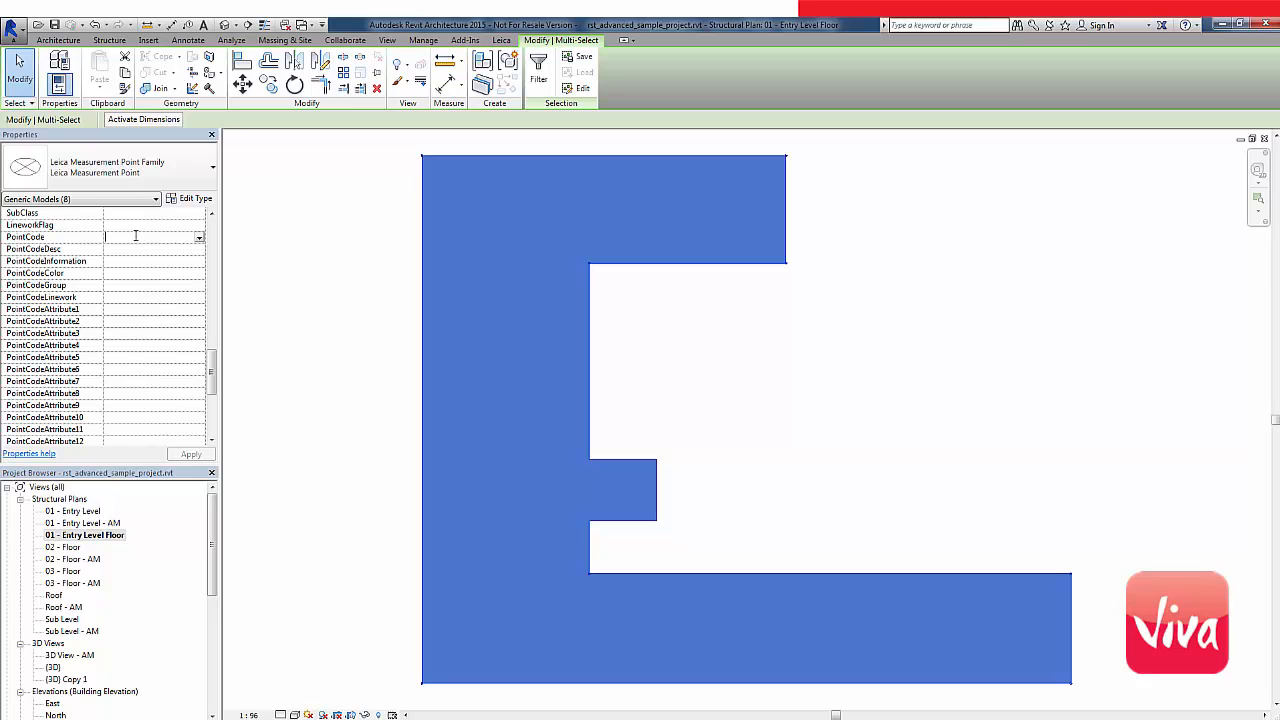
pyautogui.write('CTRL')
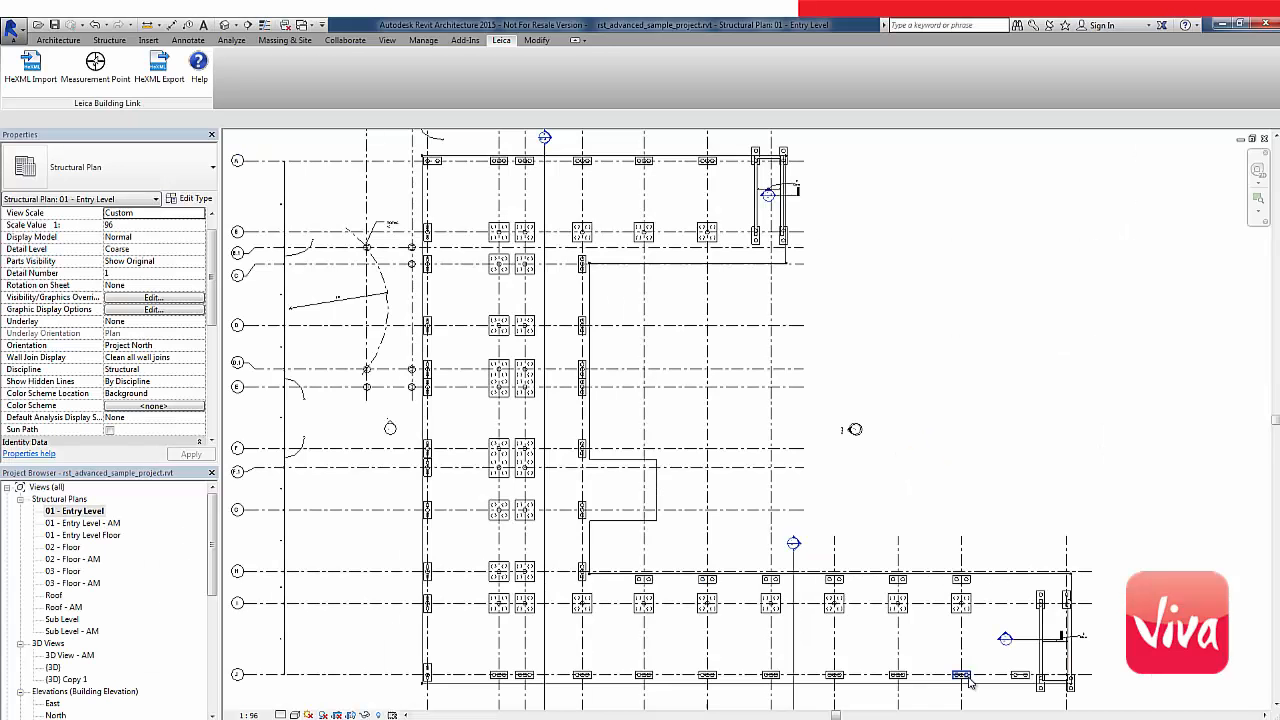
# - Edit the pile cap family and place measurement points on the cap's top corners
pyautogui.rightClick(960, 676)
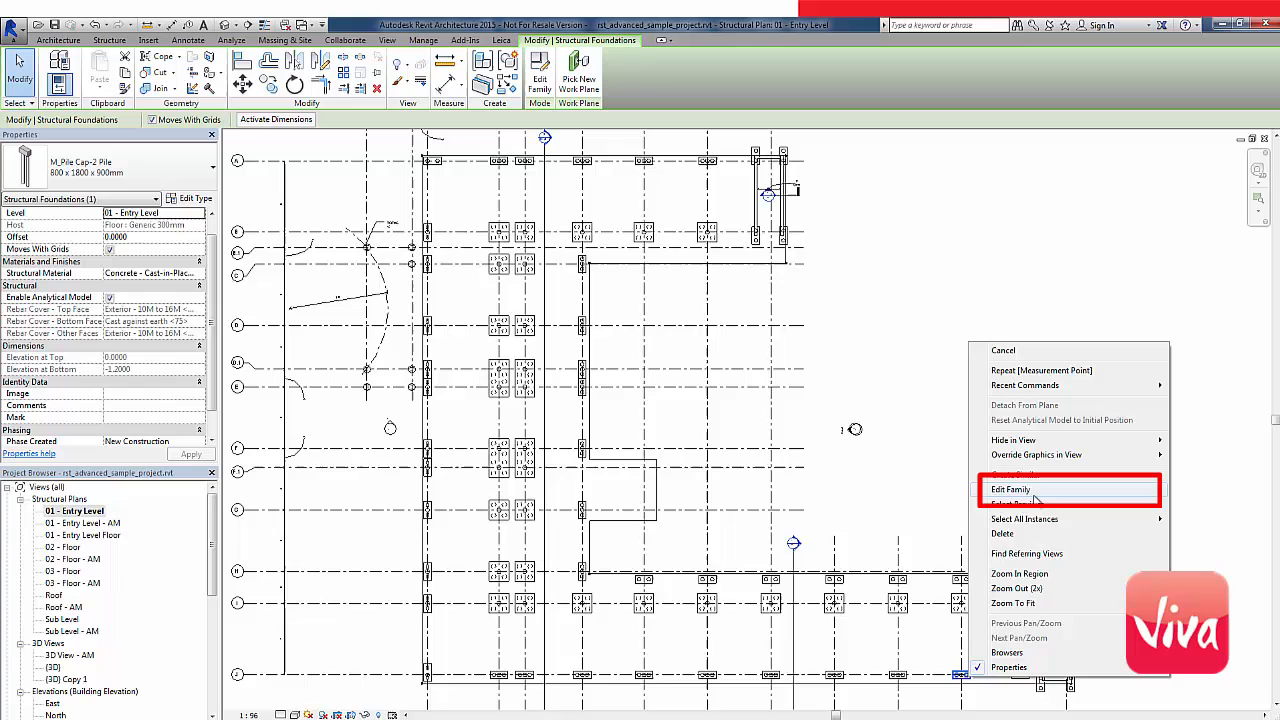
pyautogui.click(1010, 488)
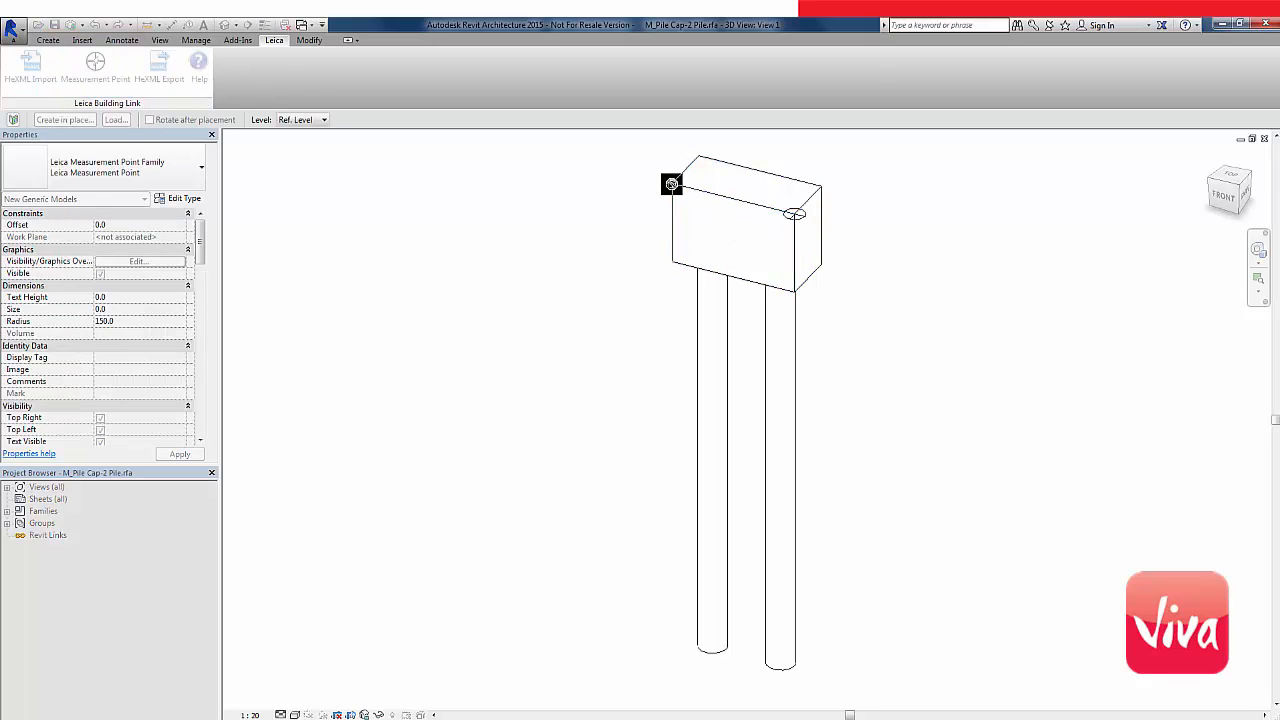
pyautogui.click(700, 158)
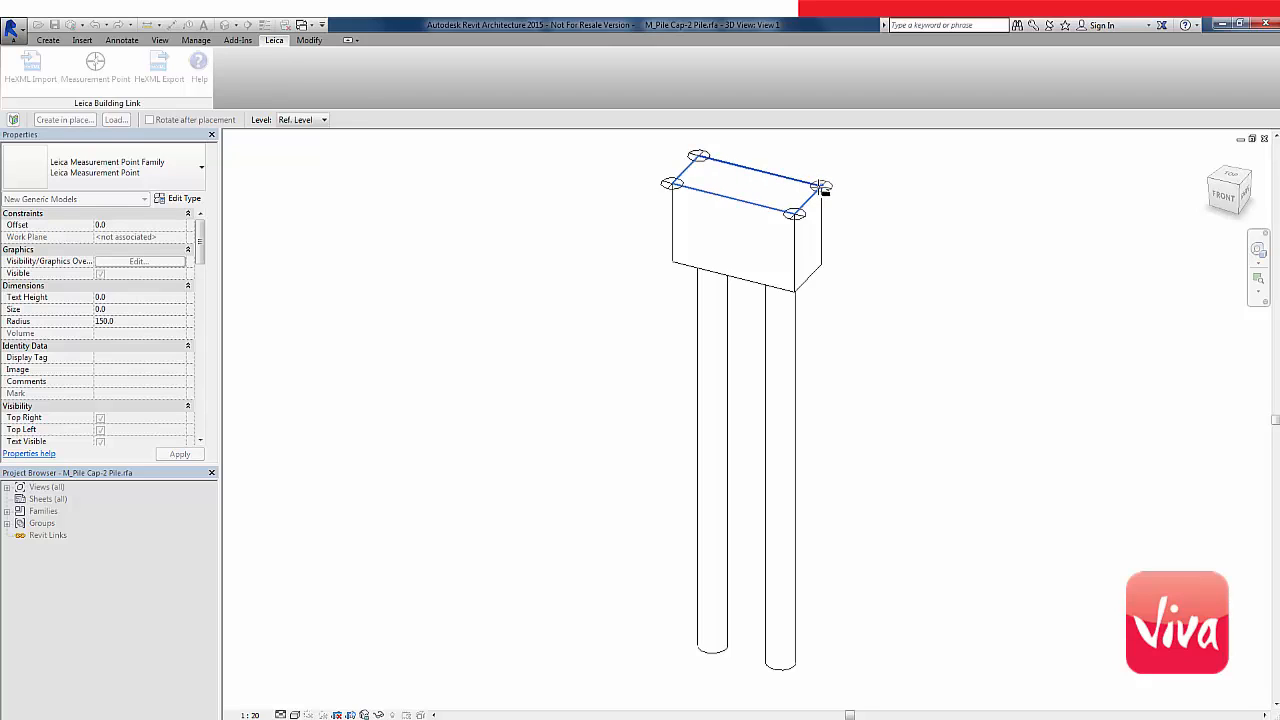
pyautogui.moveTo(820, 188)
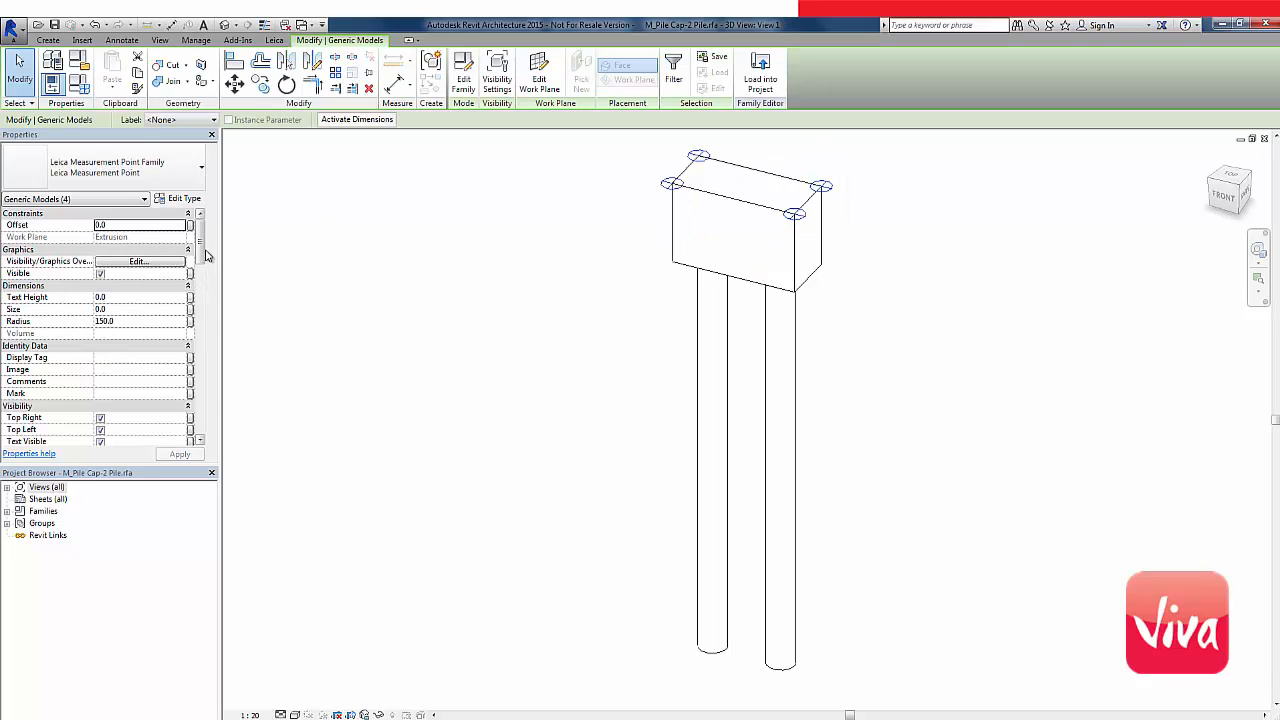
# - Set PointCode PC2P, description Pile Cap 2 Piles and attributes, then apply
pyautogui.scroll(-3)
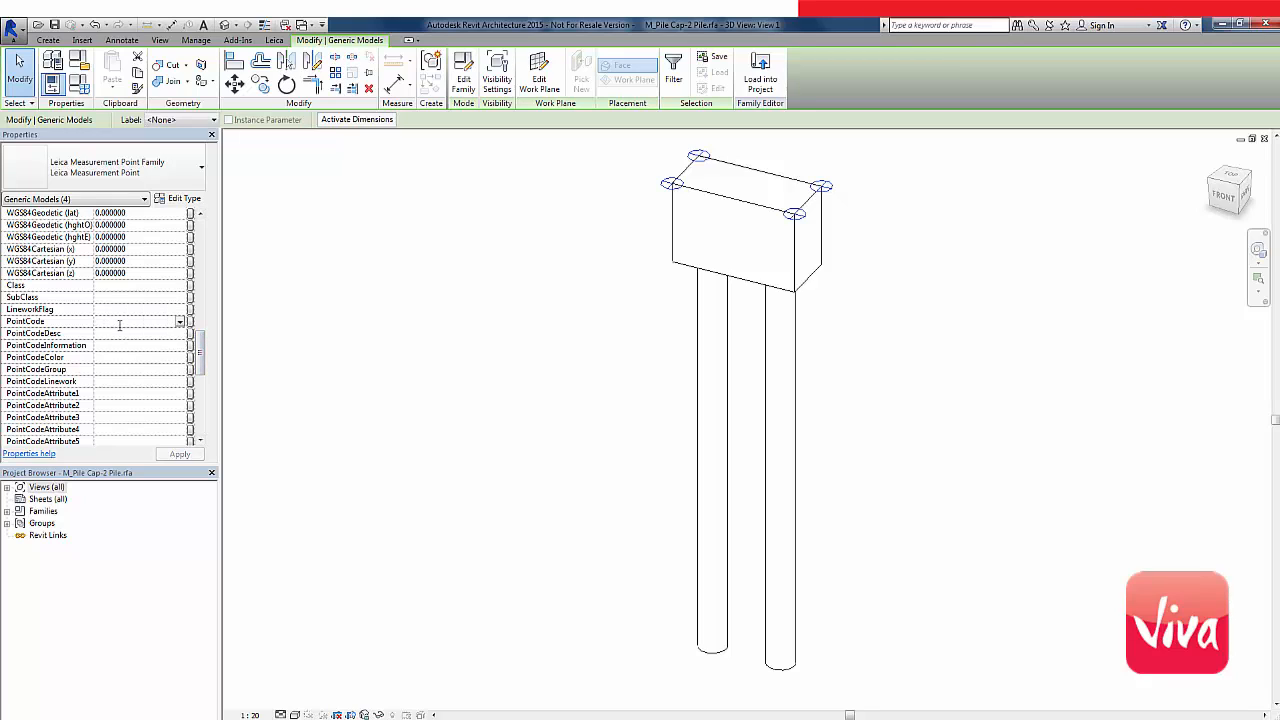
pyautogui.write('P')
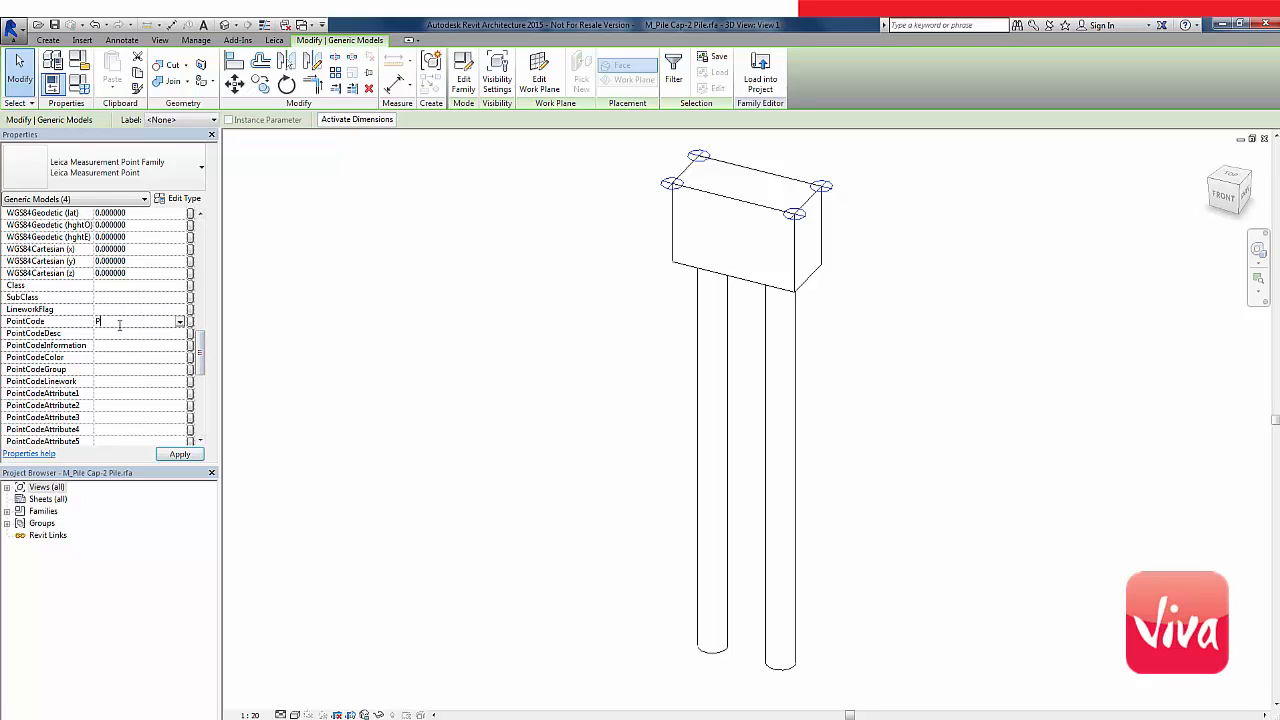
pyautogui.write('C2P')
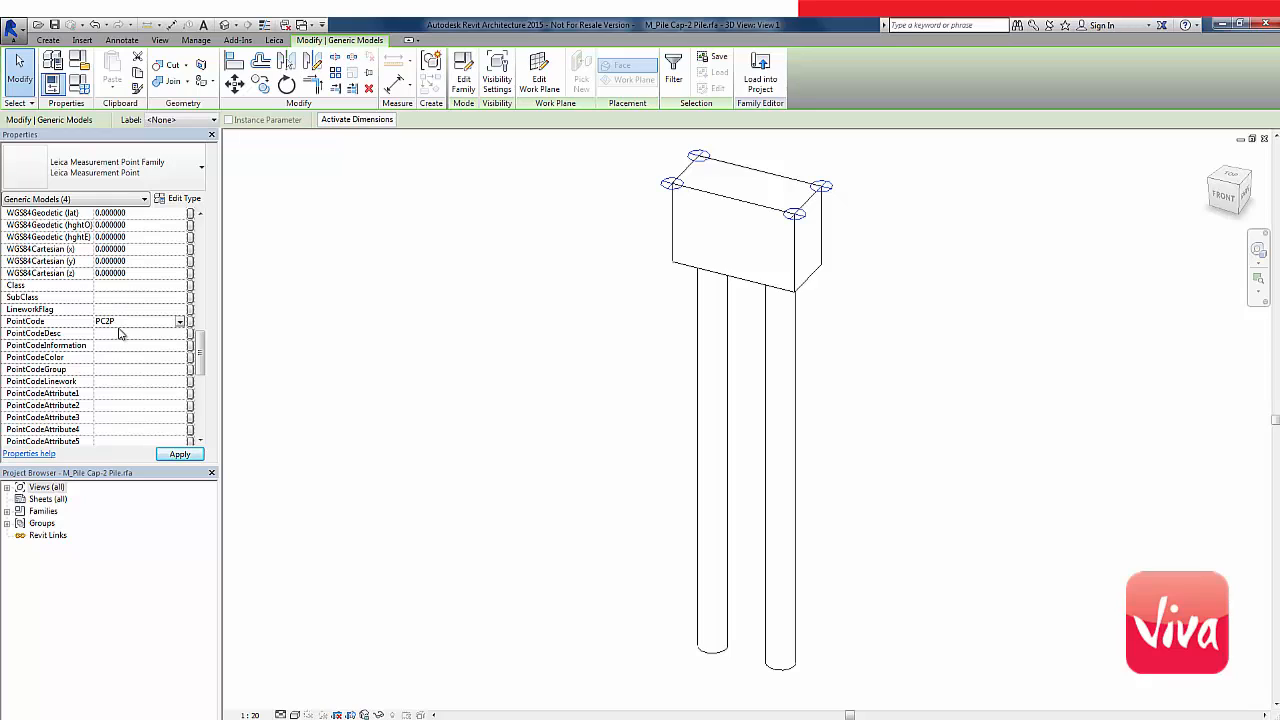
pyautogui.click(136, 320)
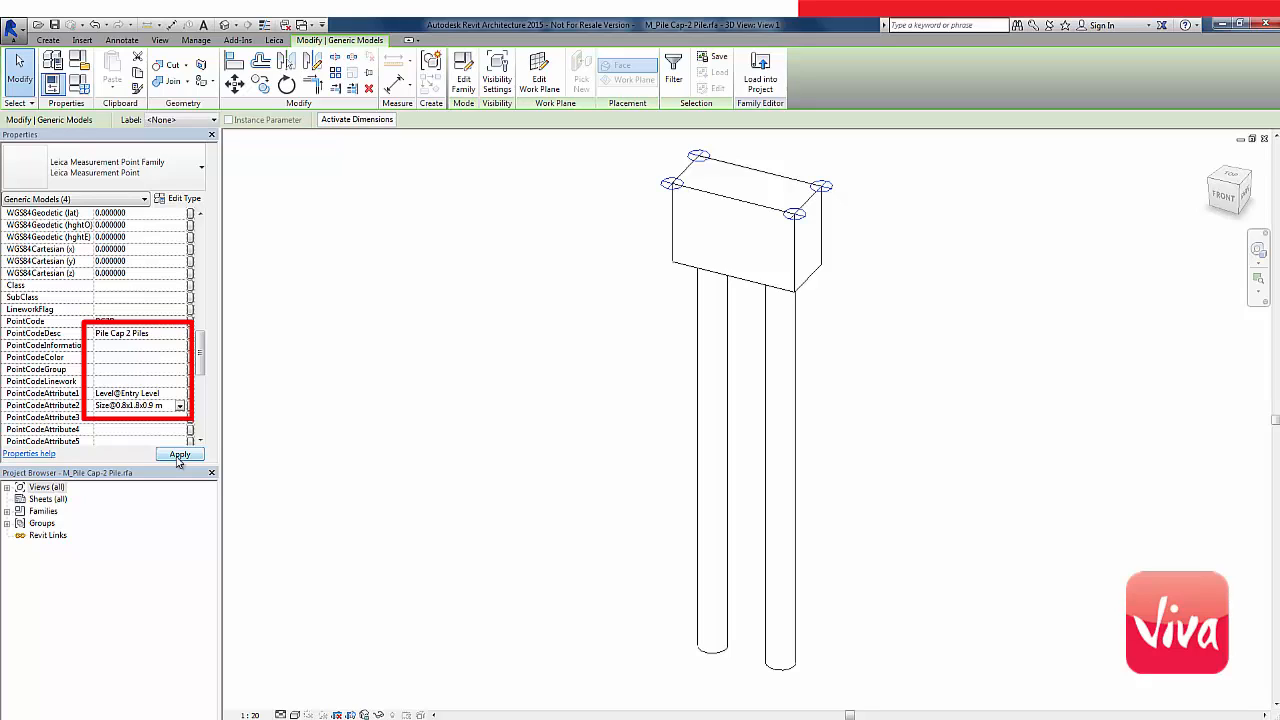
pyautogui.click(180, 454)
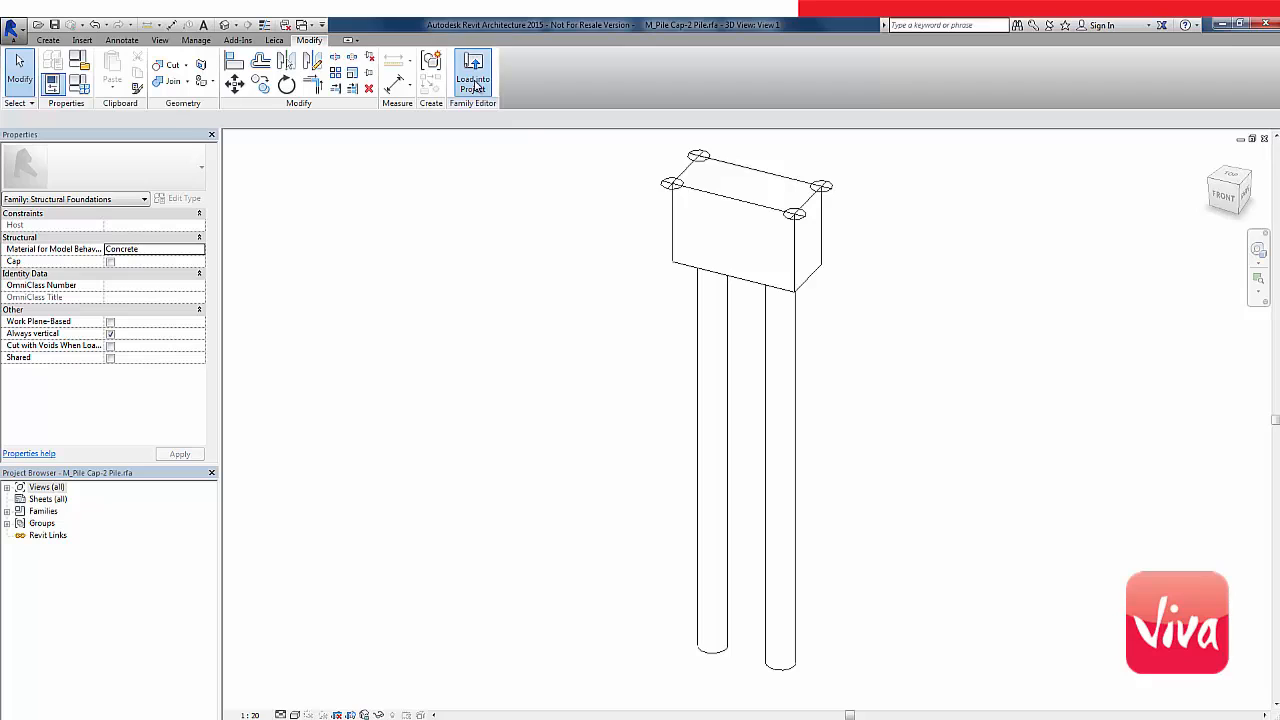
# - Load the edited pile cap family back into the project
pyautogui.click(472, 72)
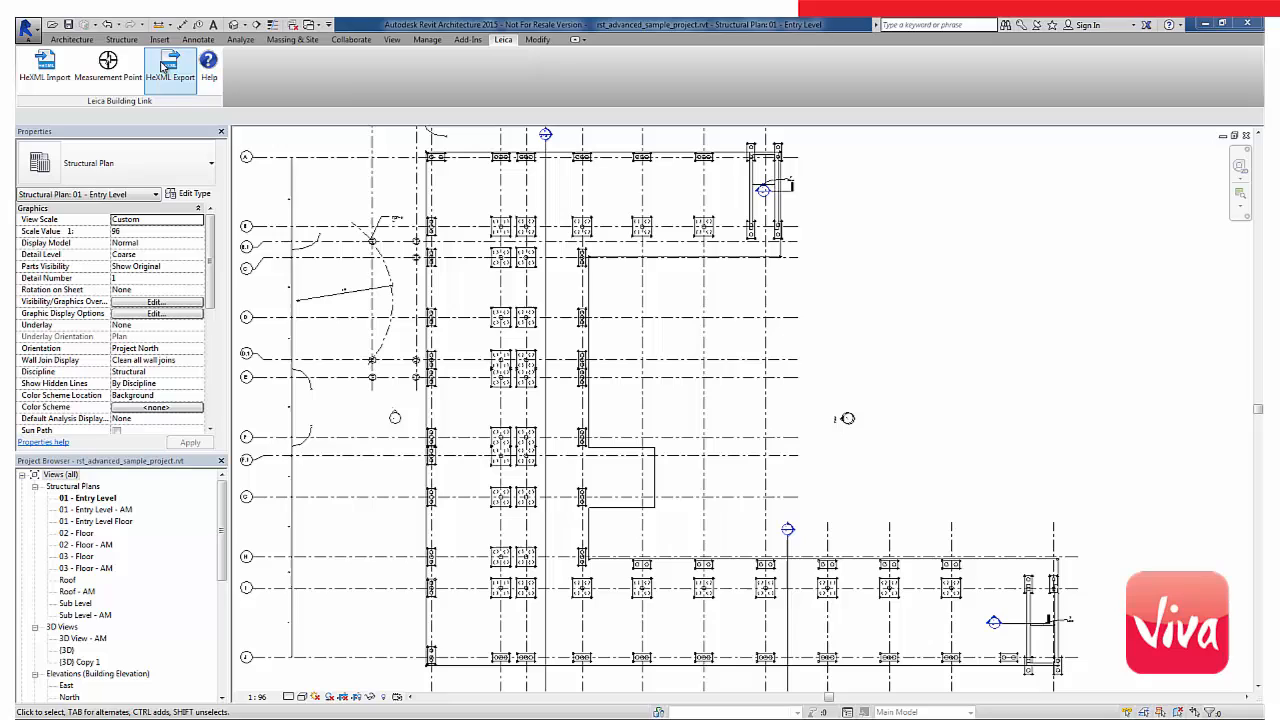
# - Select the project's measurement points and export them to a HeXML file
pyautogui.click(170, 64)
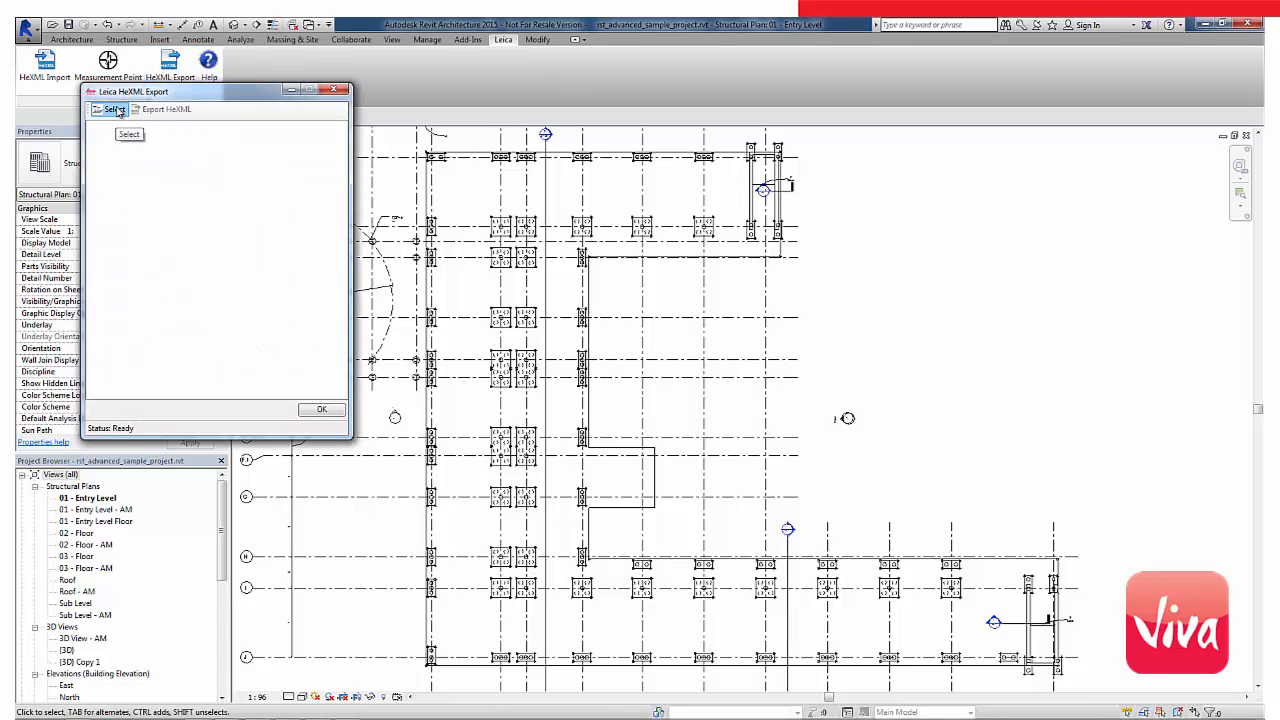
pyautogui.click(128, 134)
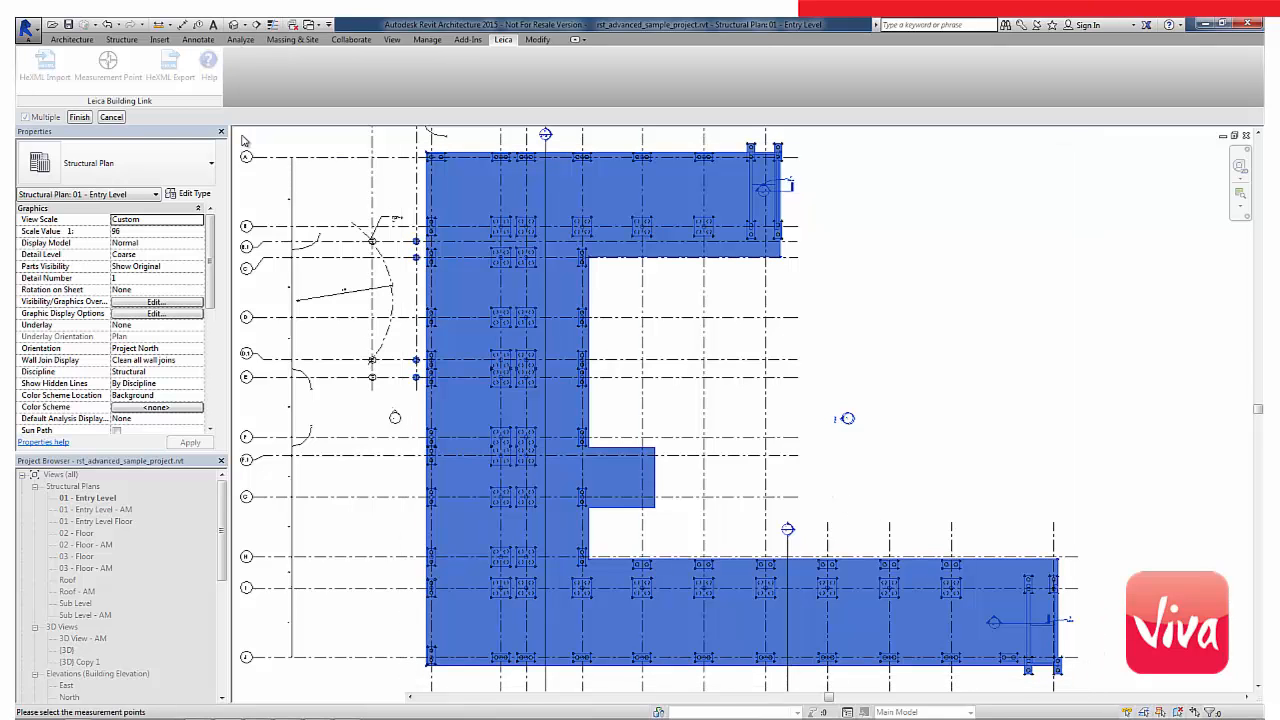
pyautogui.click(80, 116)
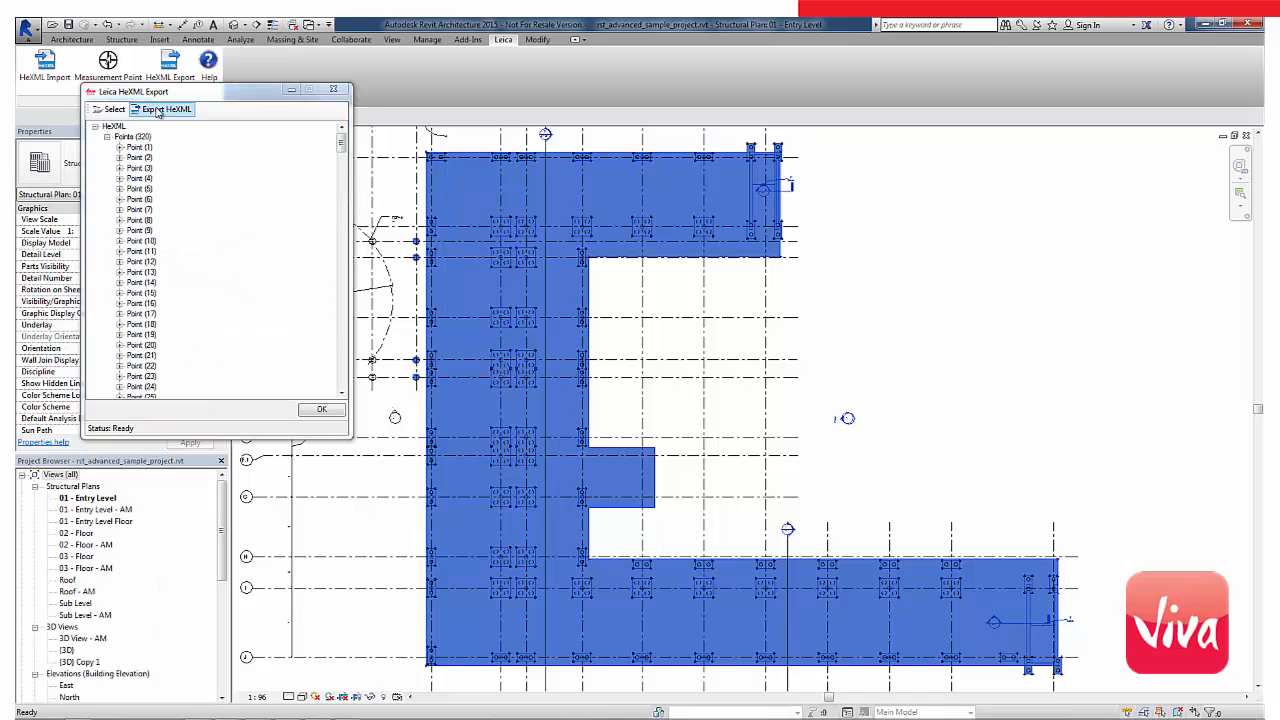
pyautogui.click(114, 124)
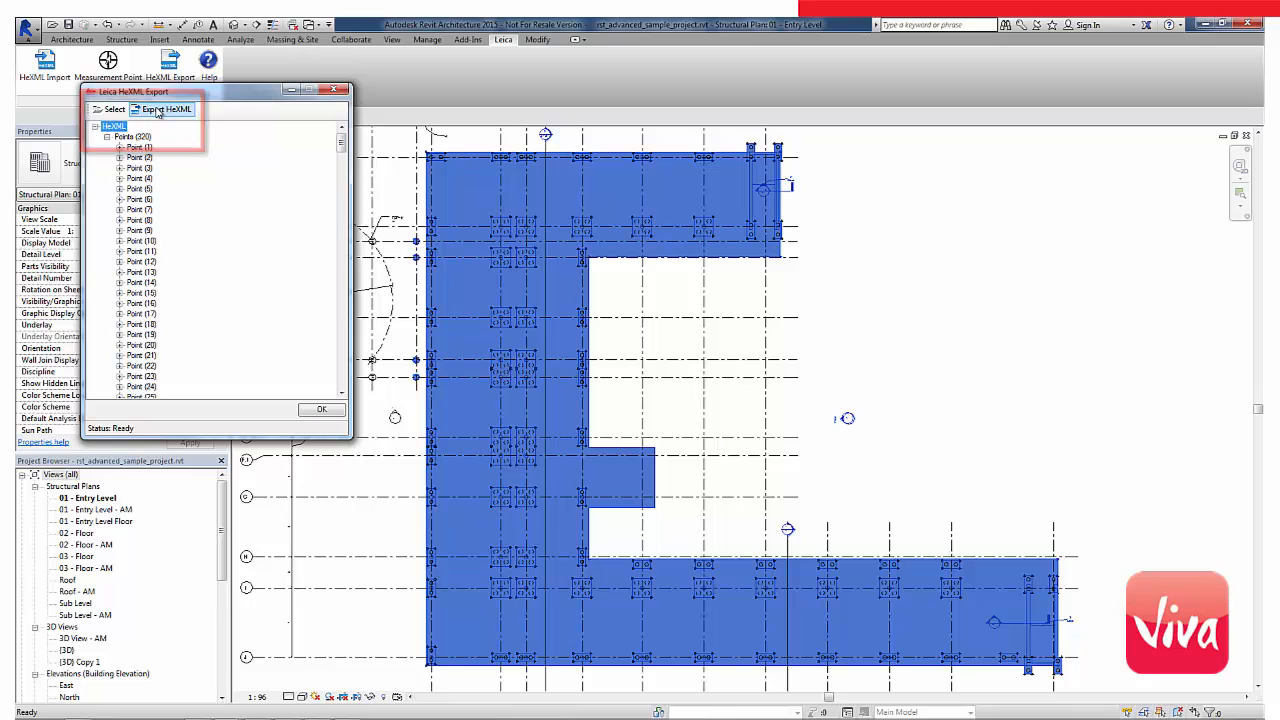
pyautogui.click(320, 408)
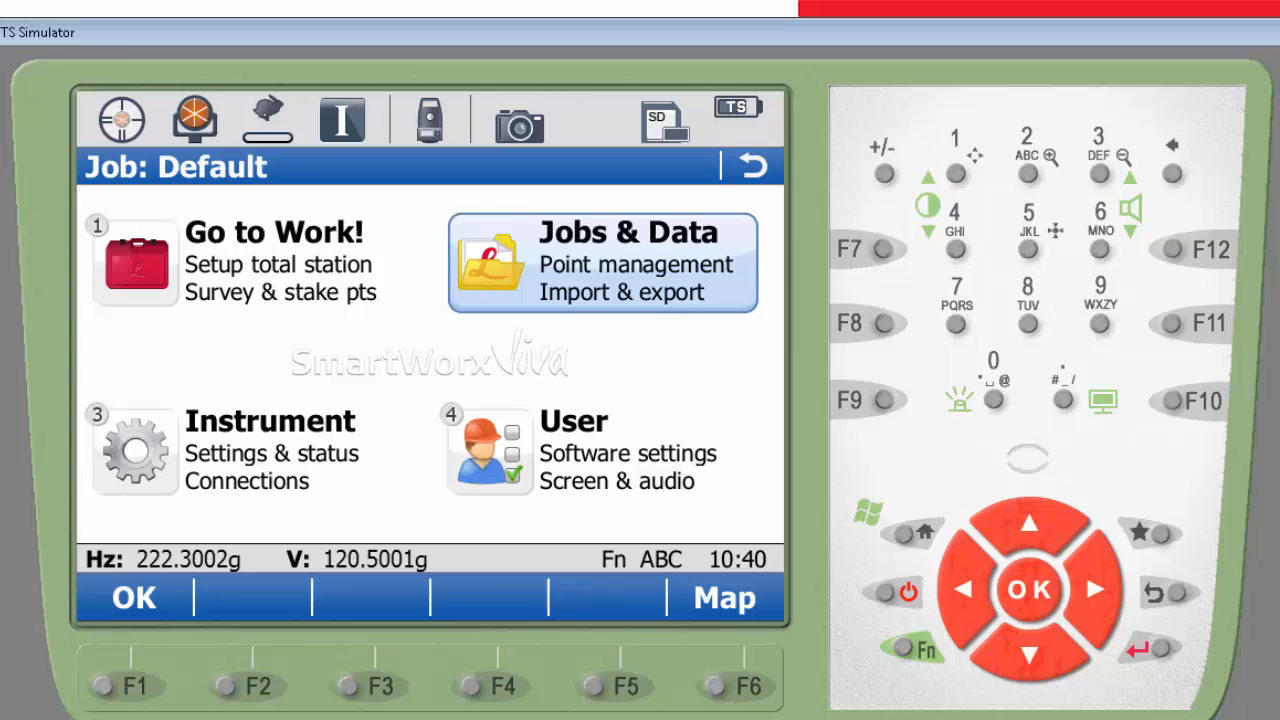
# - Create and store a new job named CONTROL via Jobs & Data, checking its CAD files
pyautogui.click(600, 262)
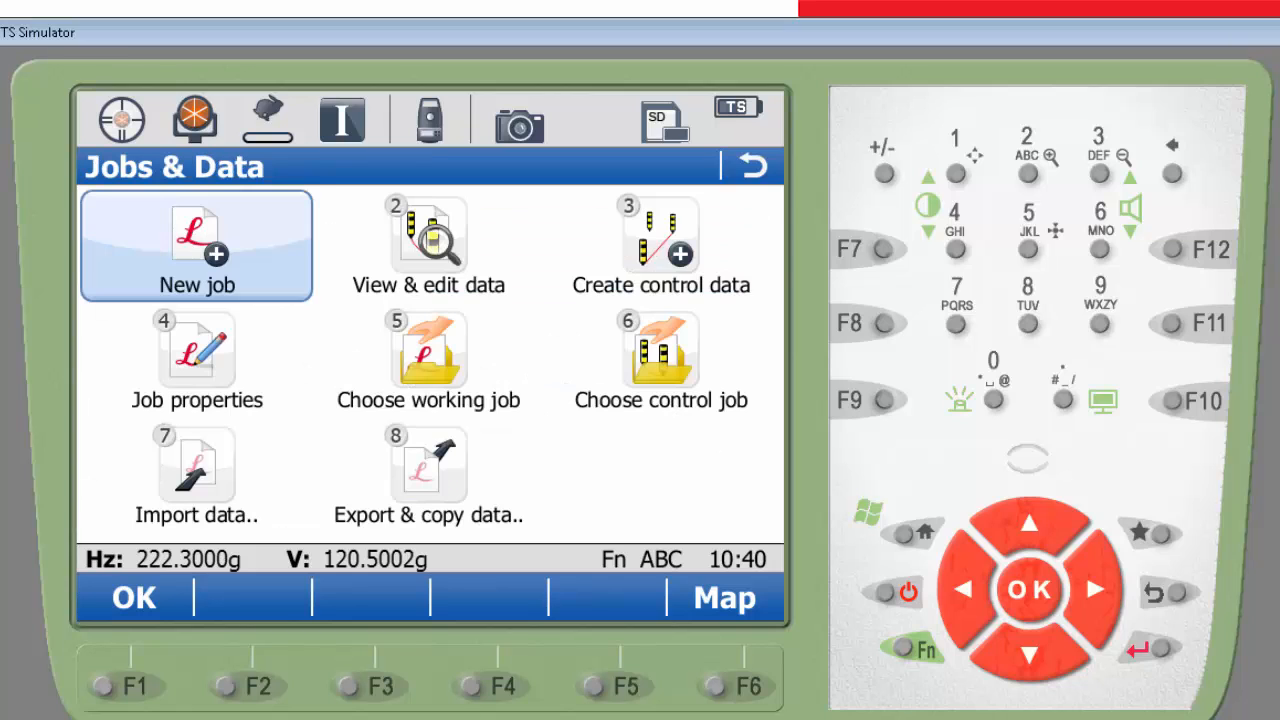
pyautogui.click(196, 244)
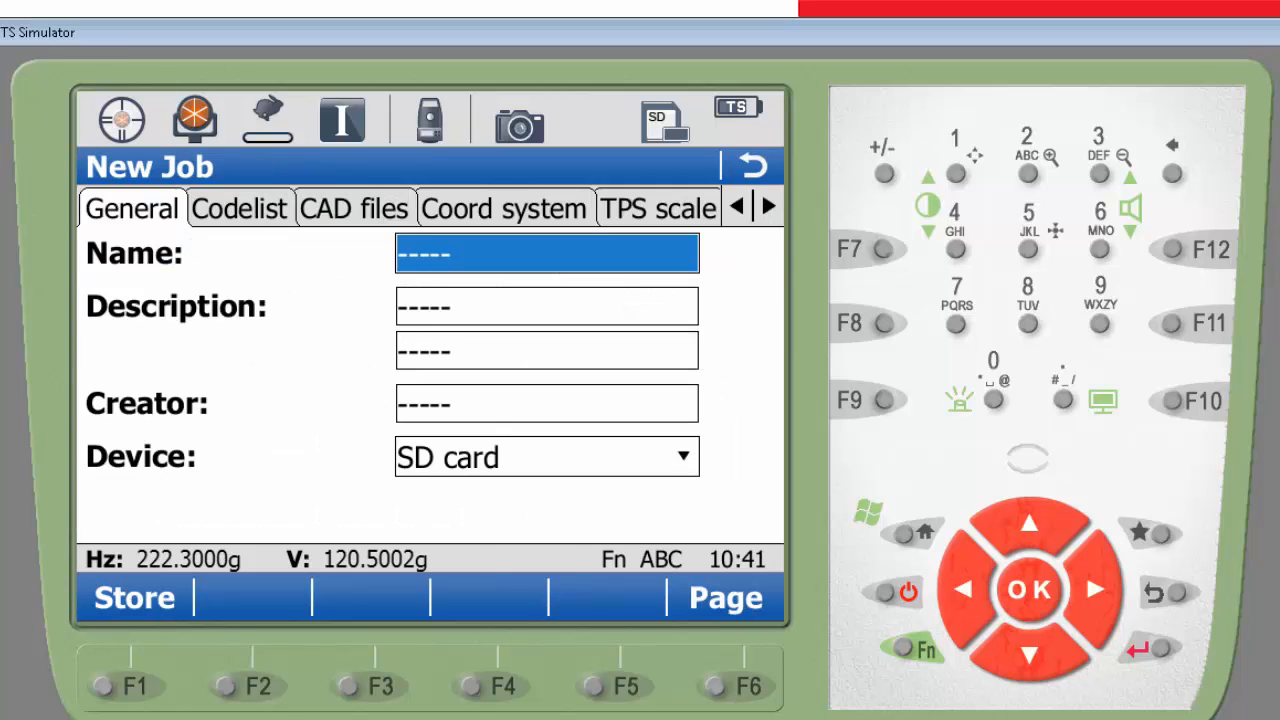
pyautogui.write('CONTROL')
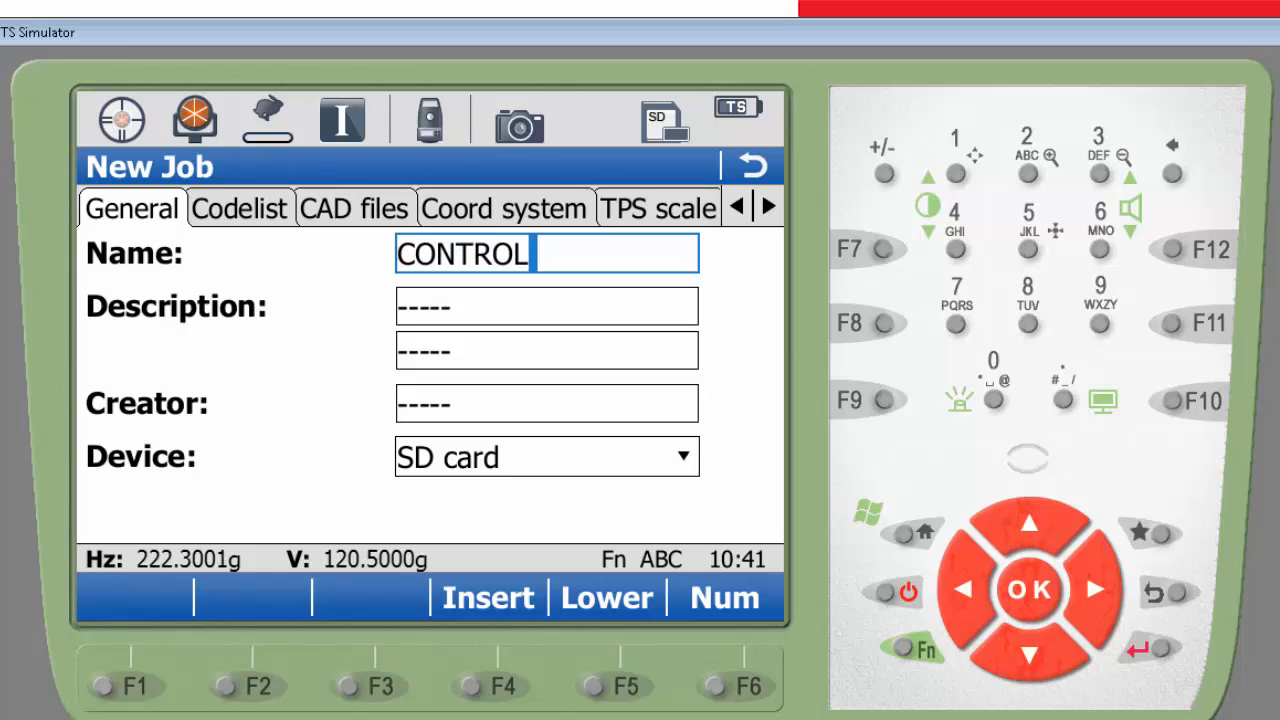
pyautogui.click(354, 208)
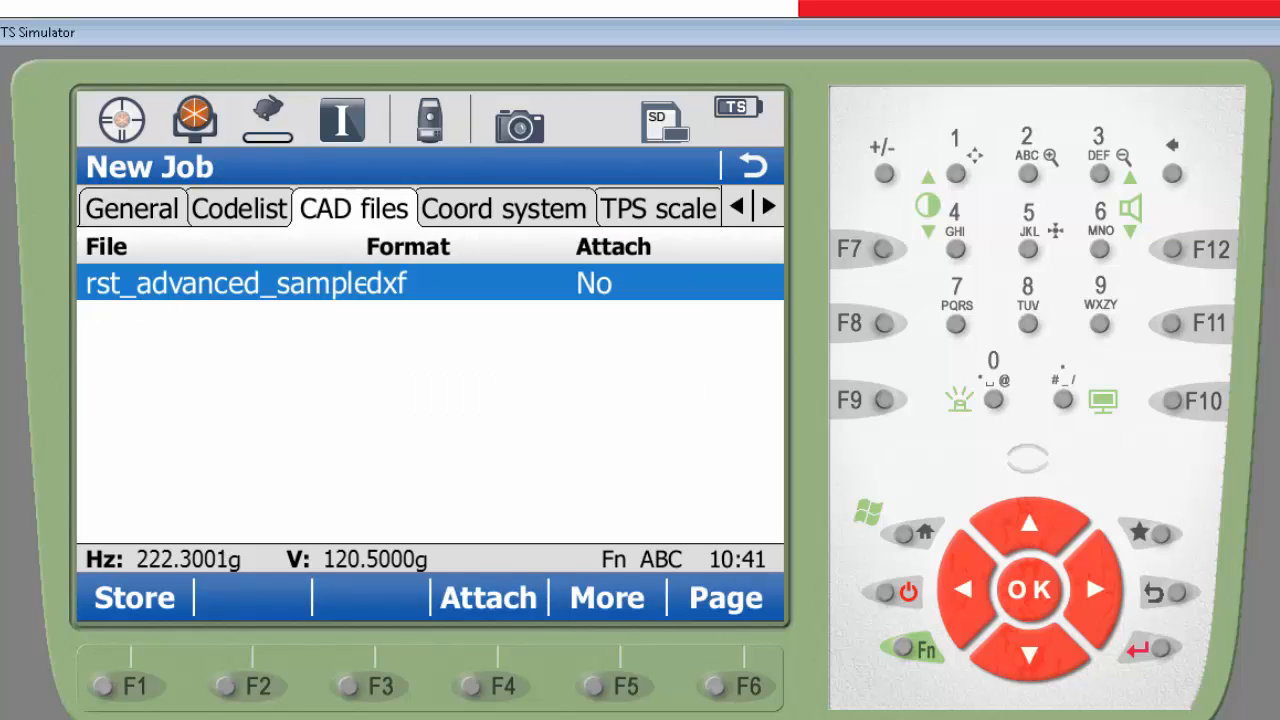
pyautogui.click(488, 596)
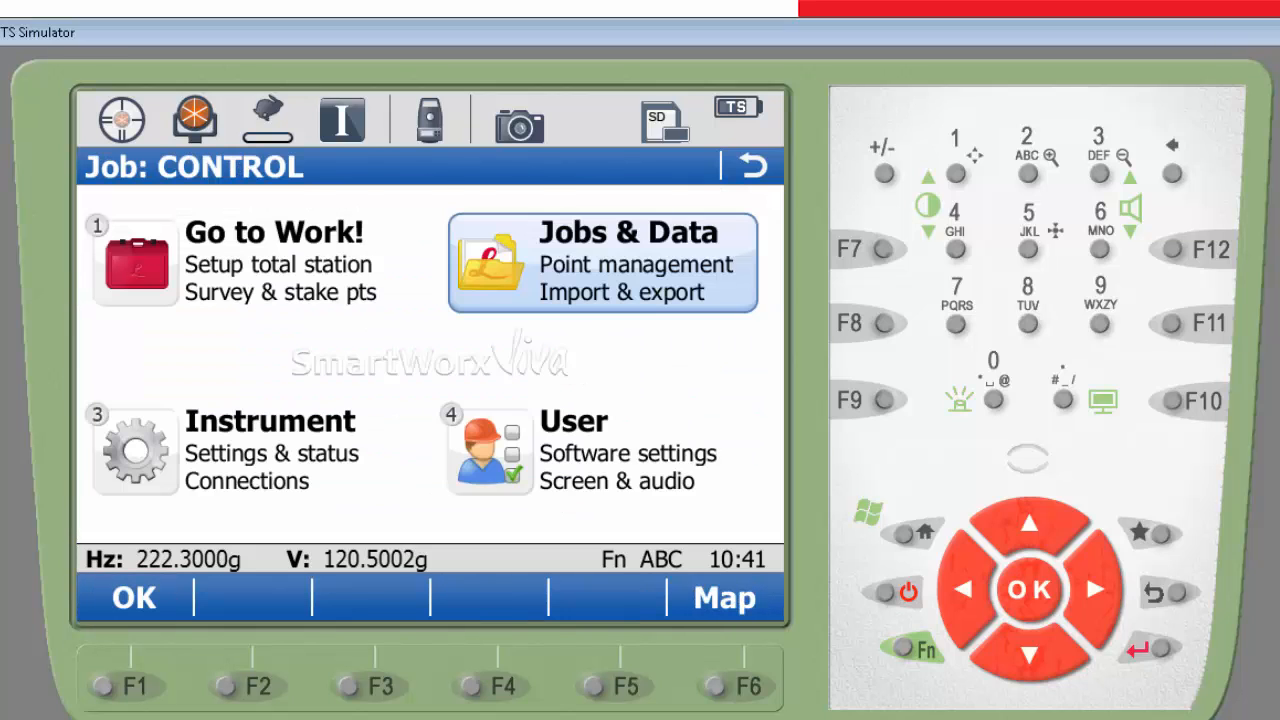
pyautogui.click(600, 262)
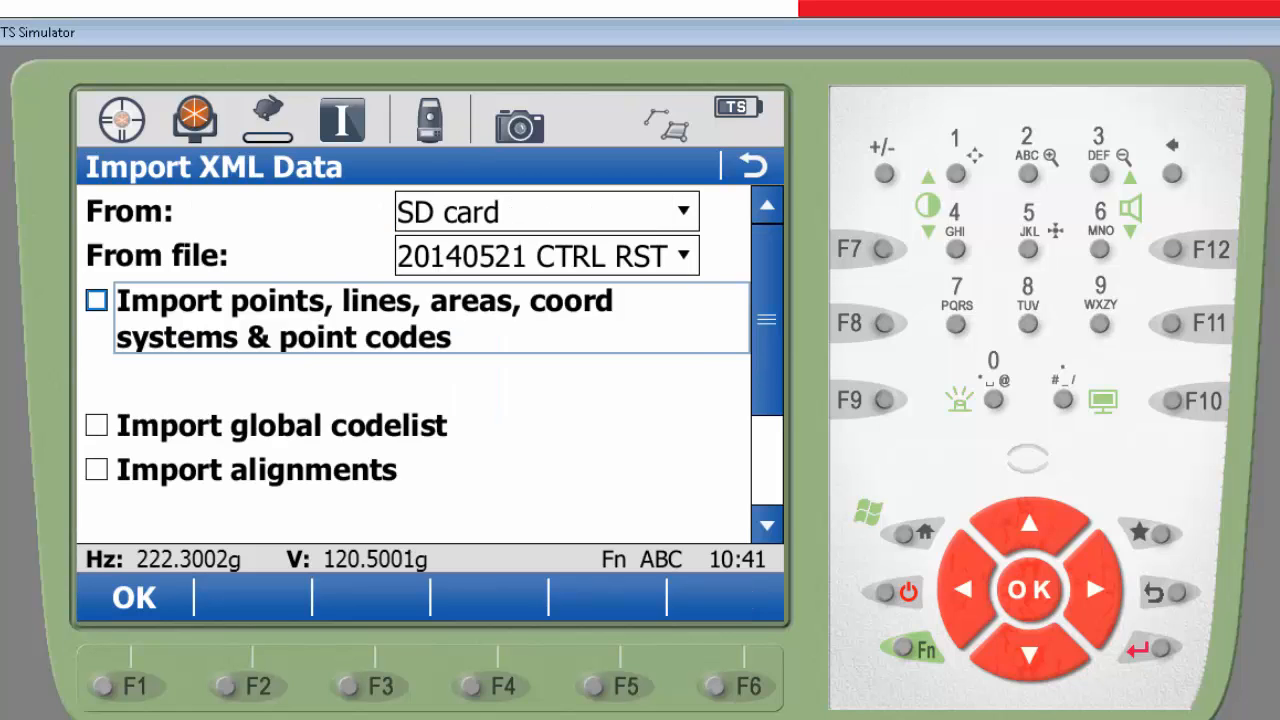
# - Import points, lines and areas from the control XML into job CONTROL
pyautogui.click(96, 300)
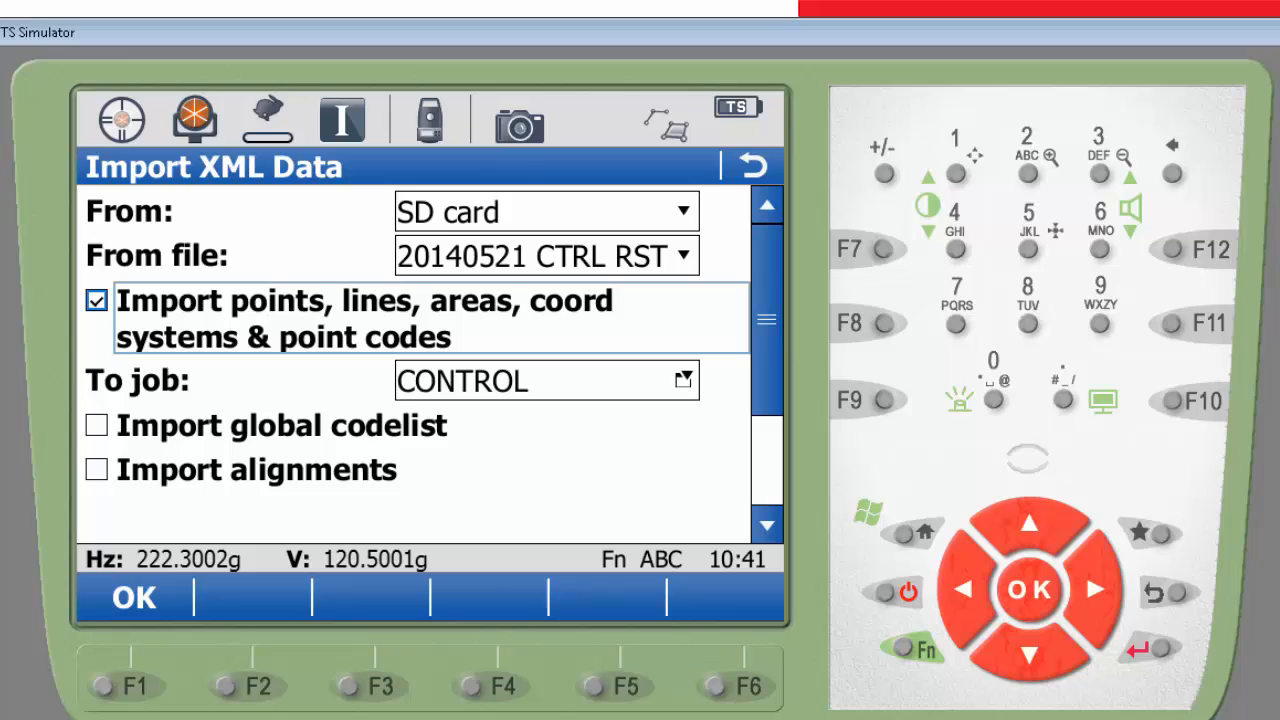
pyautogui.click(132, 596)
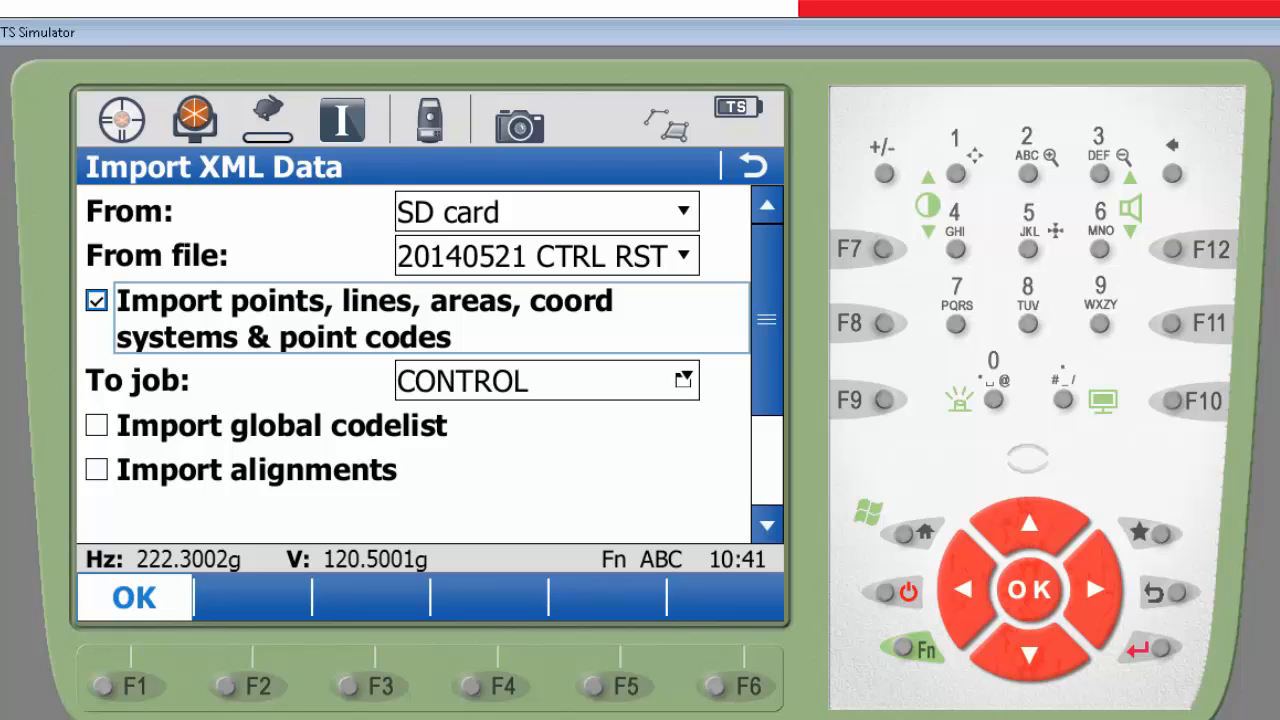
pyautogui.click(134, 596)
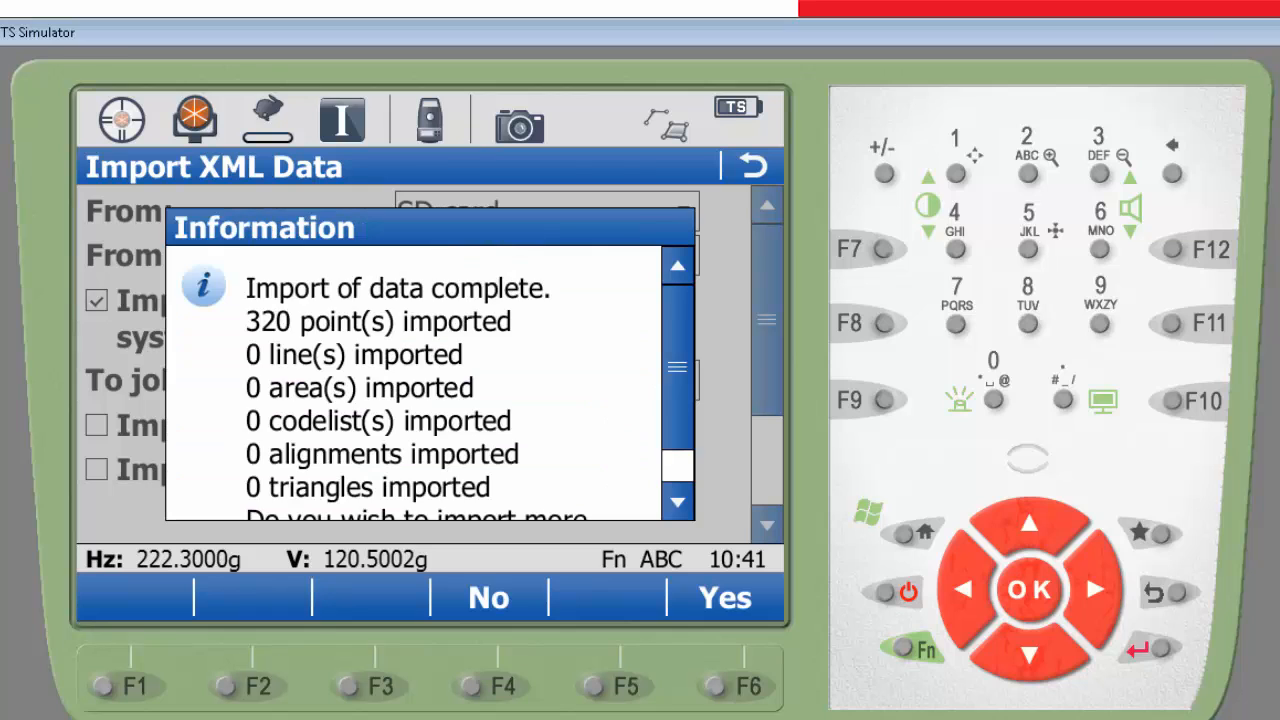
# - Decline further import and create a new job named STAKE CAP
pyautogui.click(488, 596)
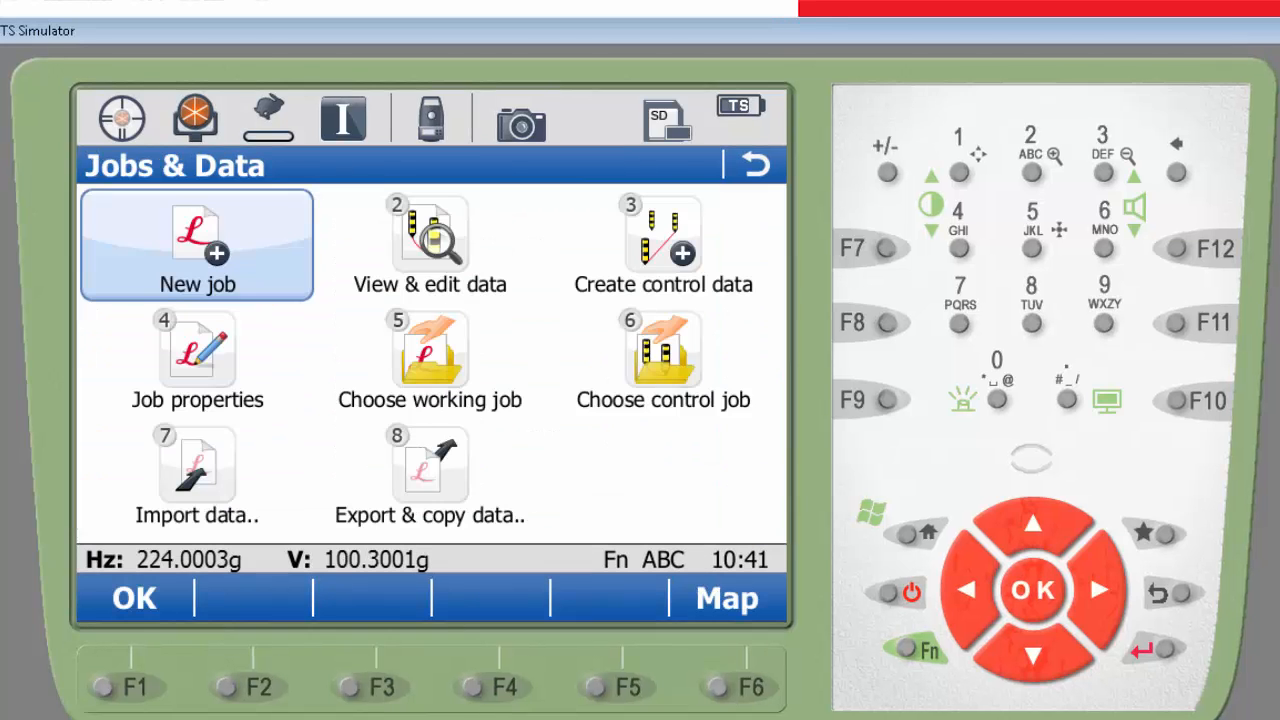
pyautogui.click(196, 244)
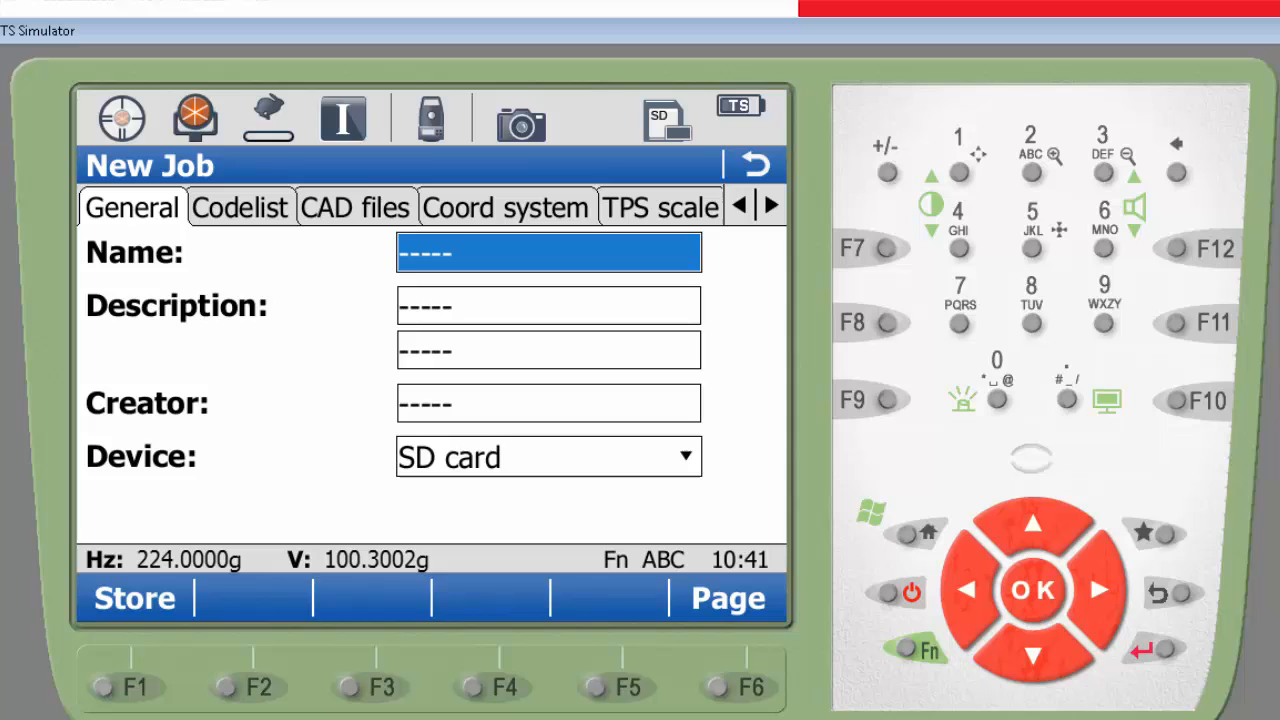
pyautogui.write('S')
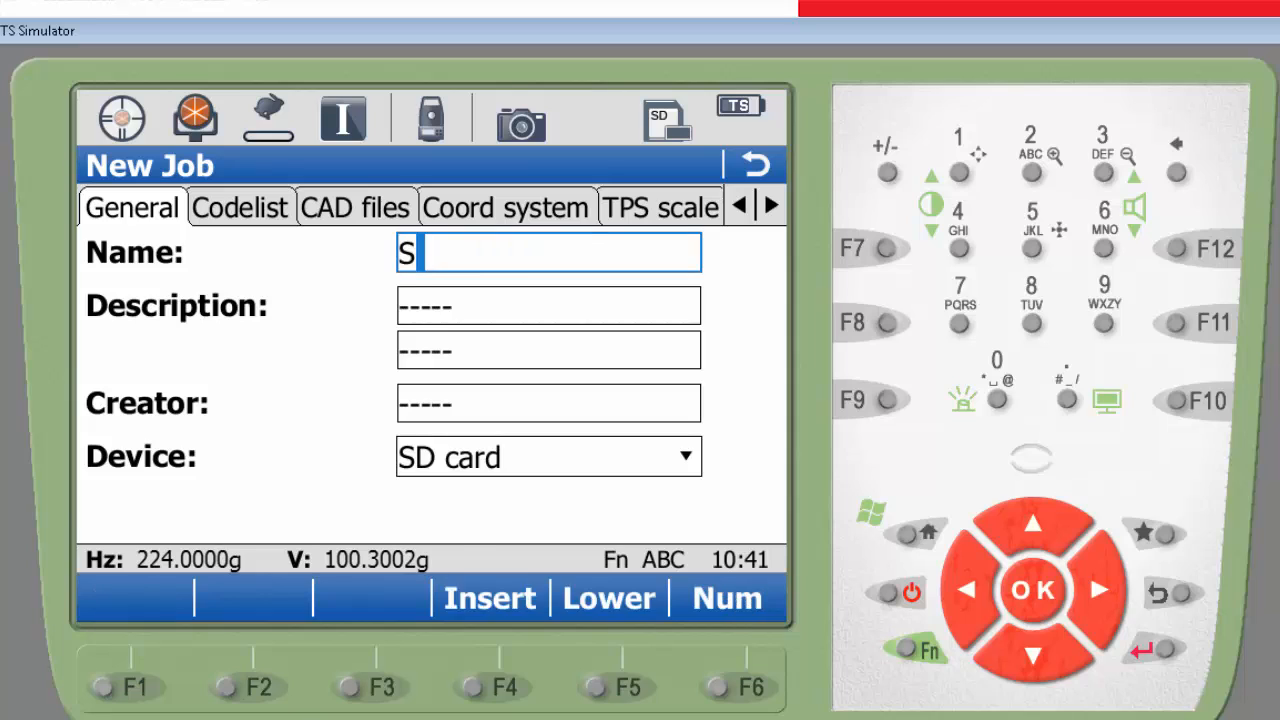
pyautogui.write('TAKE CAP')
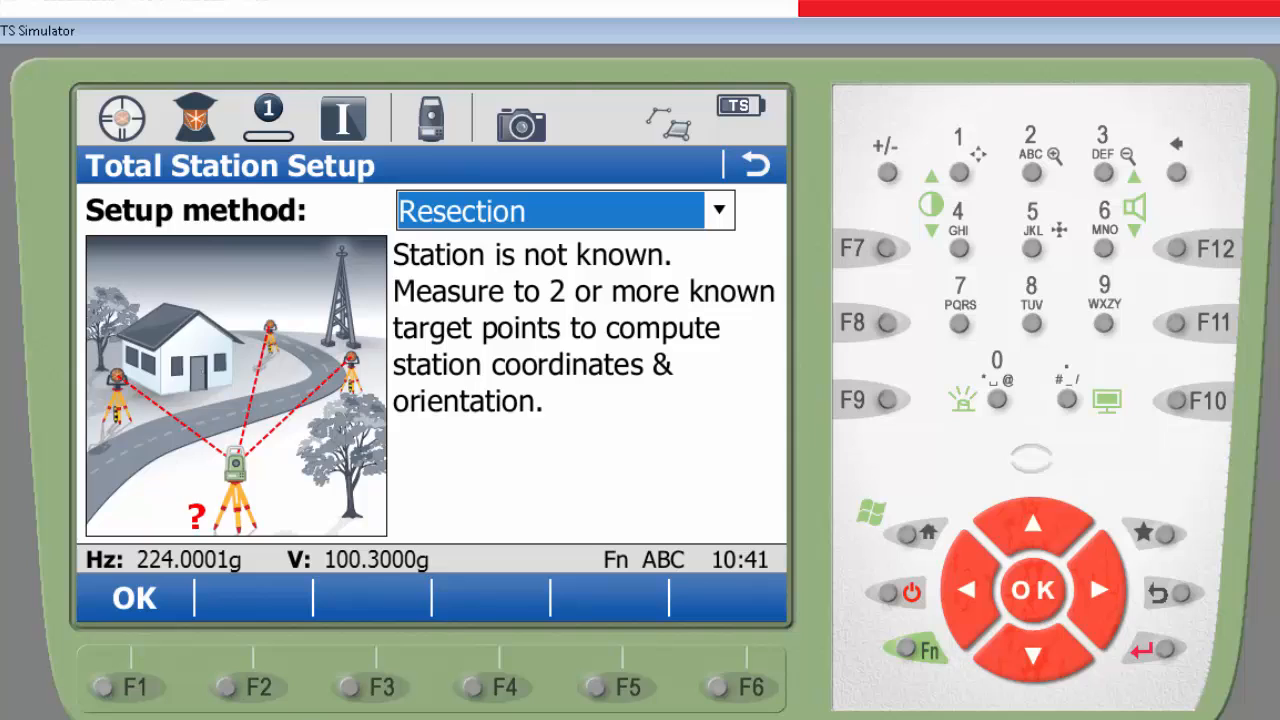
# - Start a Resection setup for station STN001 using control points from job CONTROL
pyautogui.click(132, 596)
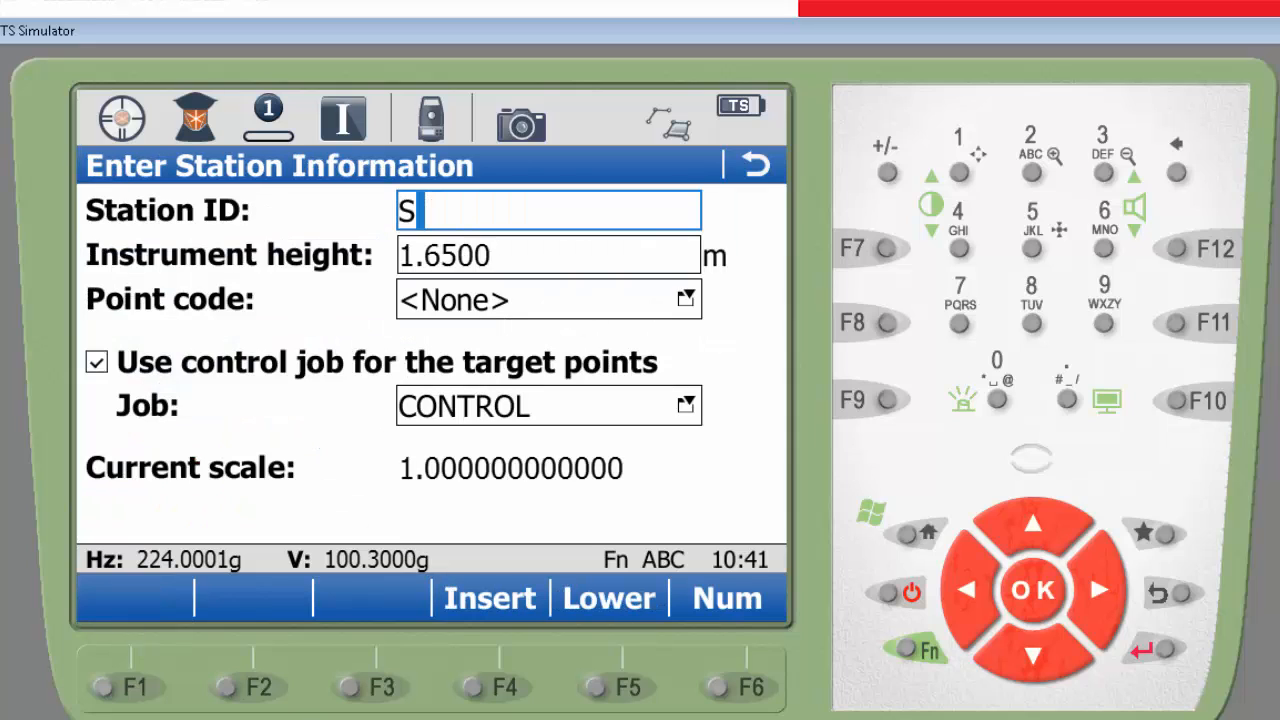
pyautogui.write('TN001')
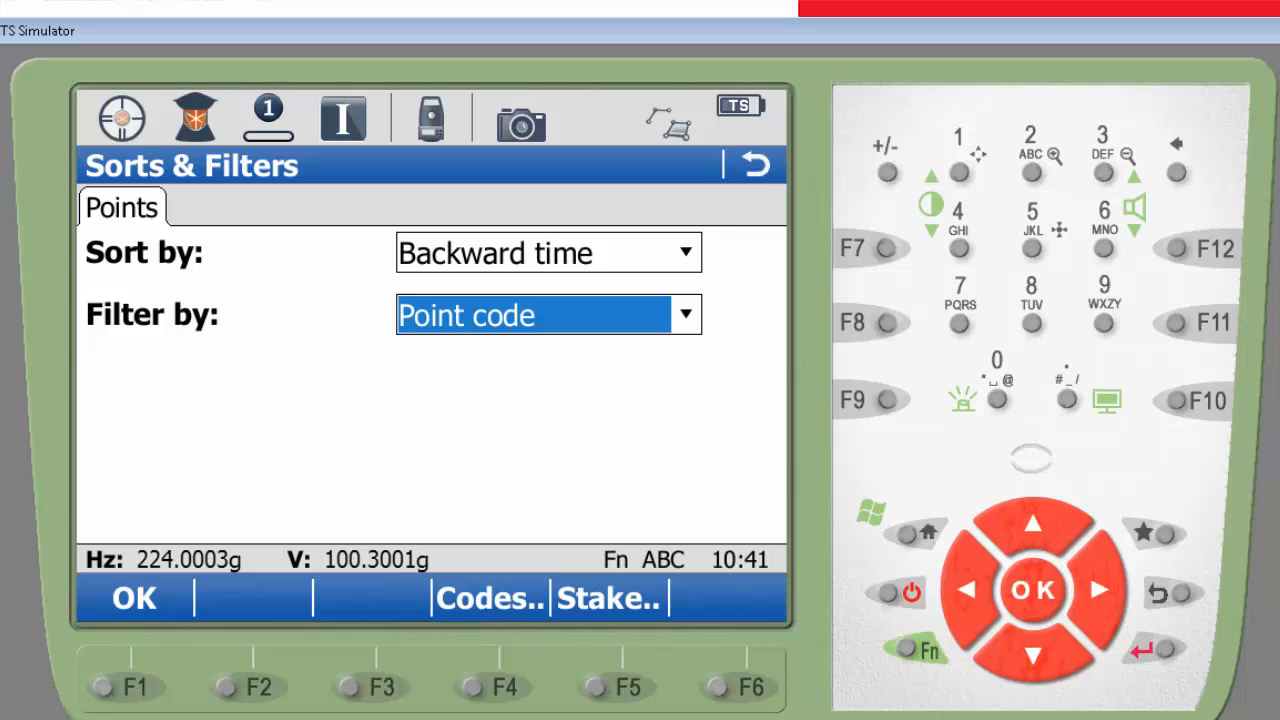
pyautogui.click(548, 314)
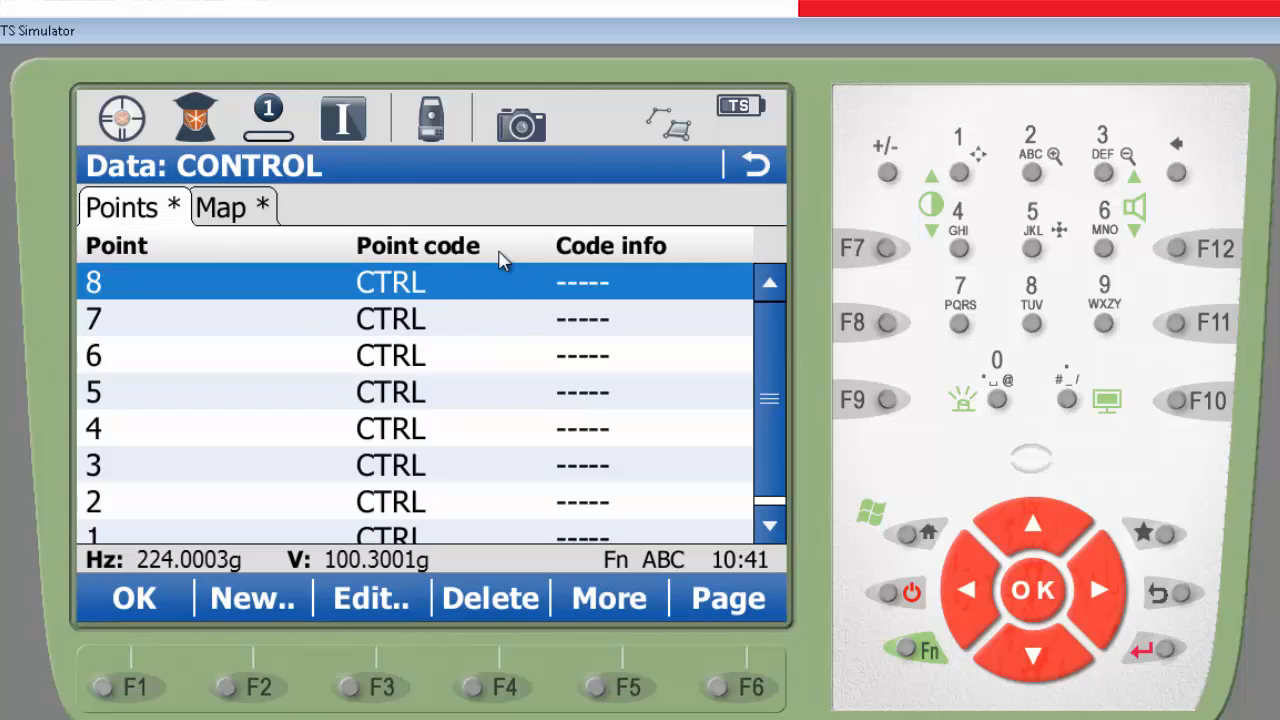
# - Measure the control target points to fix the station, declining the panoramic image
pyautogui.click(220, 206)
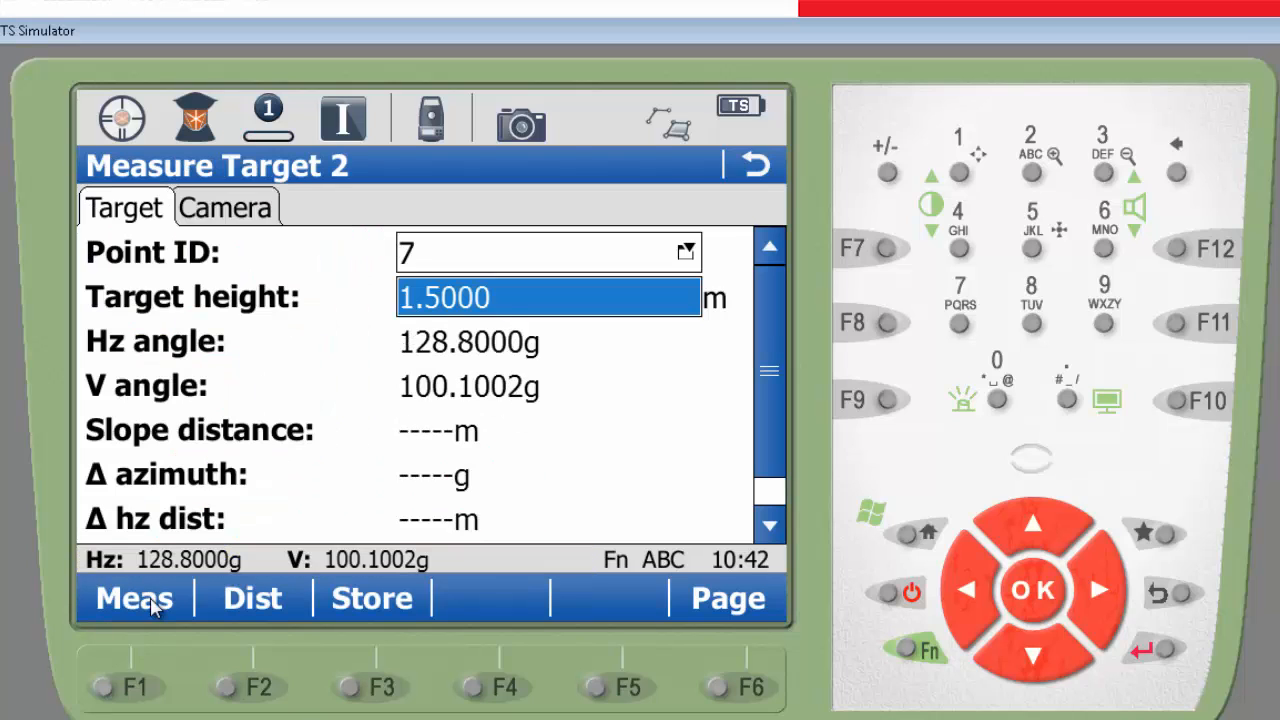
pyautogui.click(132, 598)
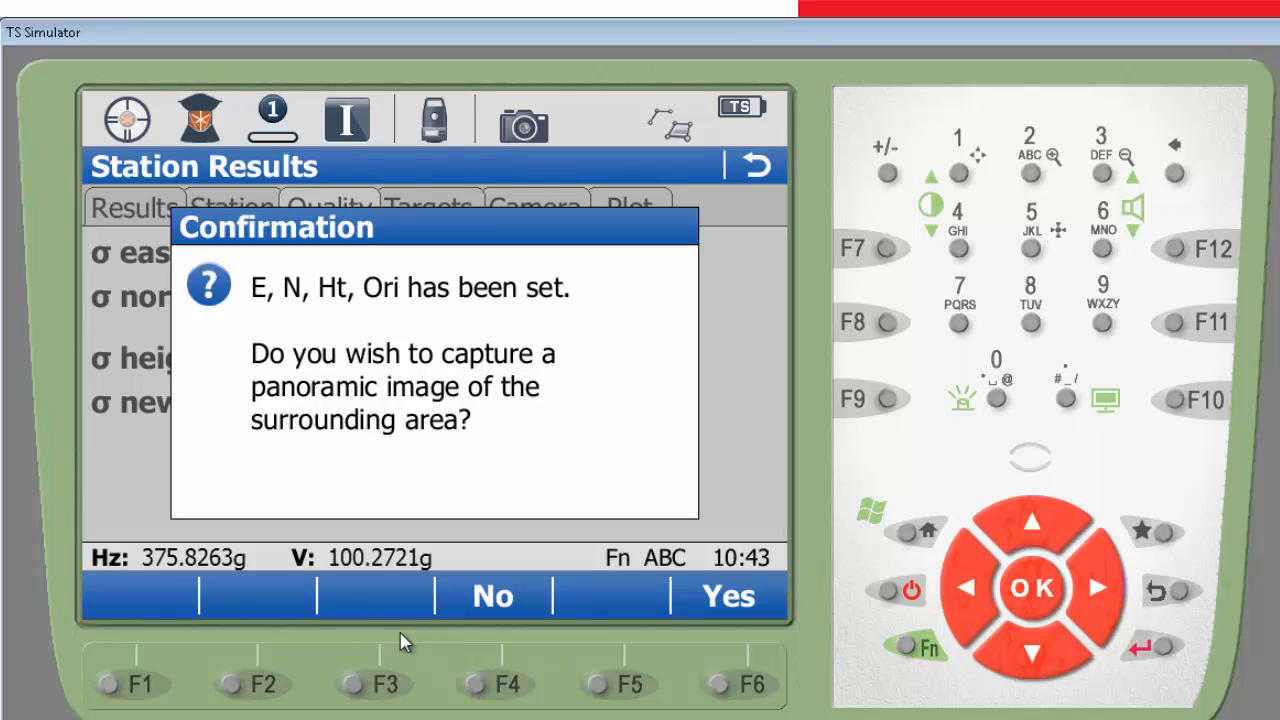
pyautogui.click(492, 596)
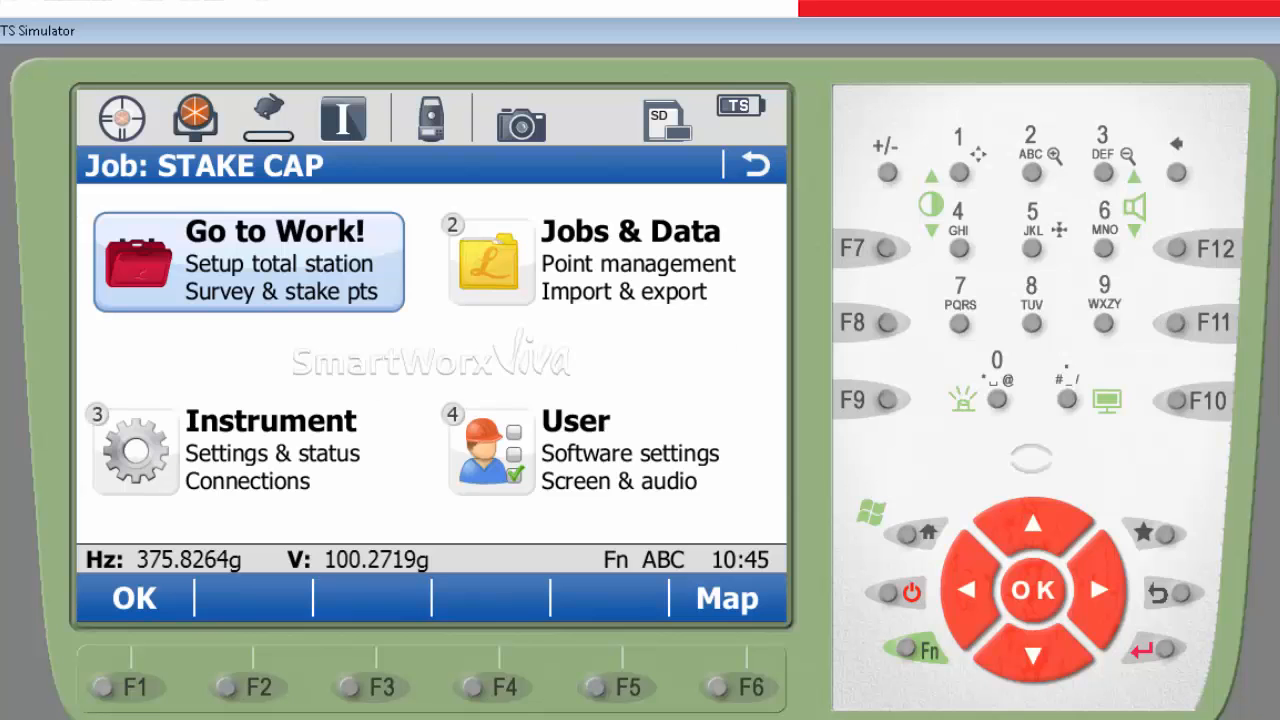
# - Begin work in the STAKE CAP job and select the pile-cap corner points for stakeout
pyautogui.click(248, 260)
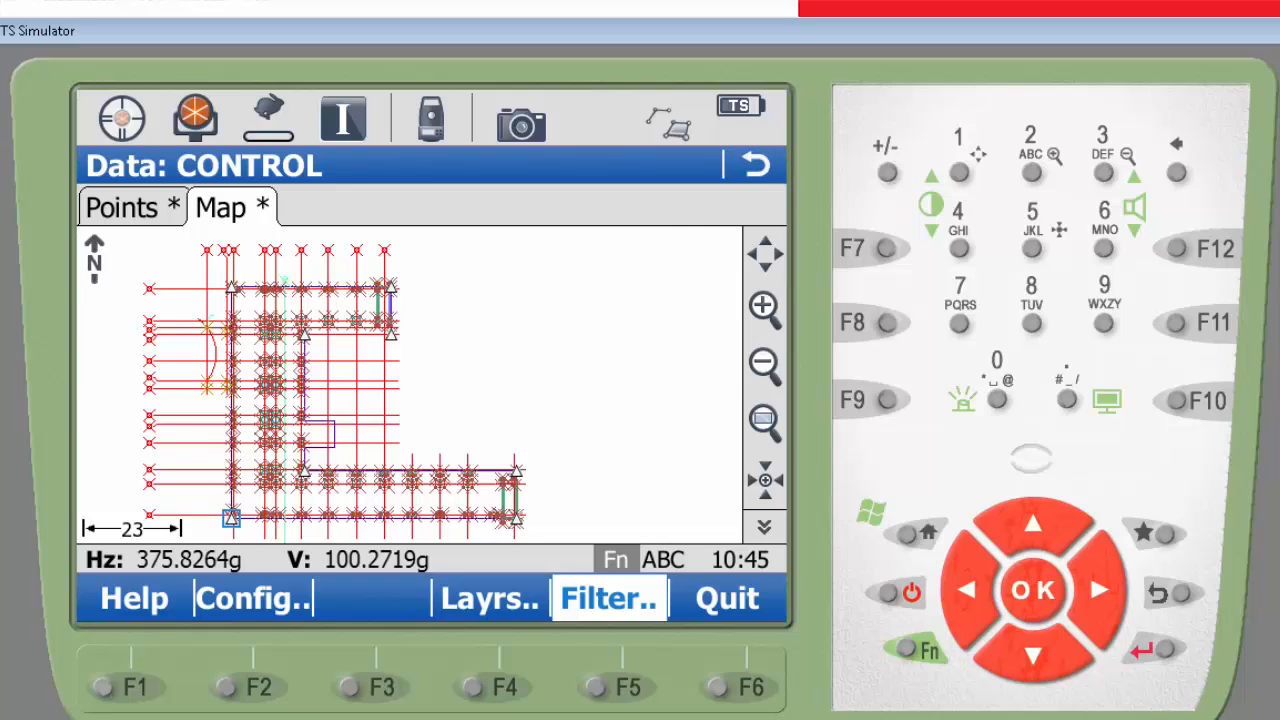
pyautogui.click(608, 598)
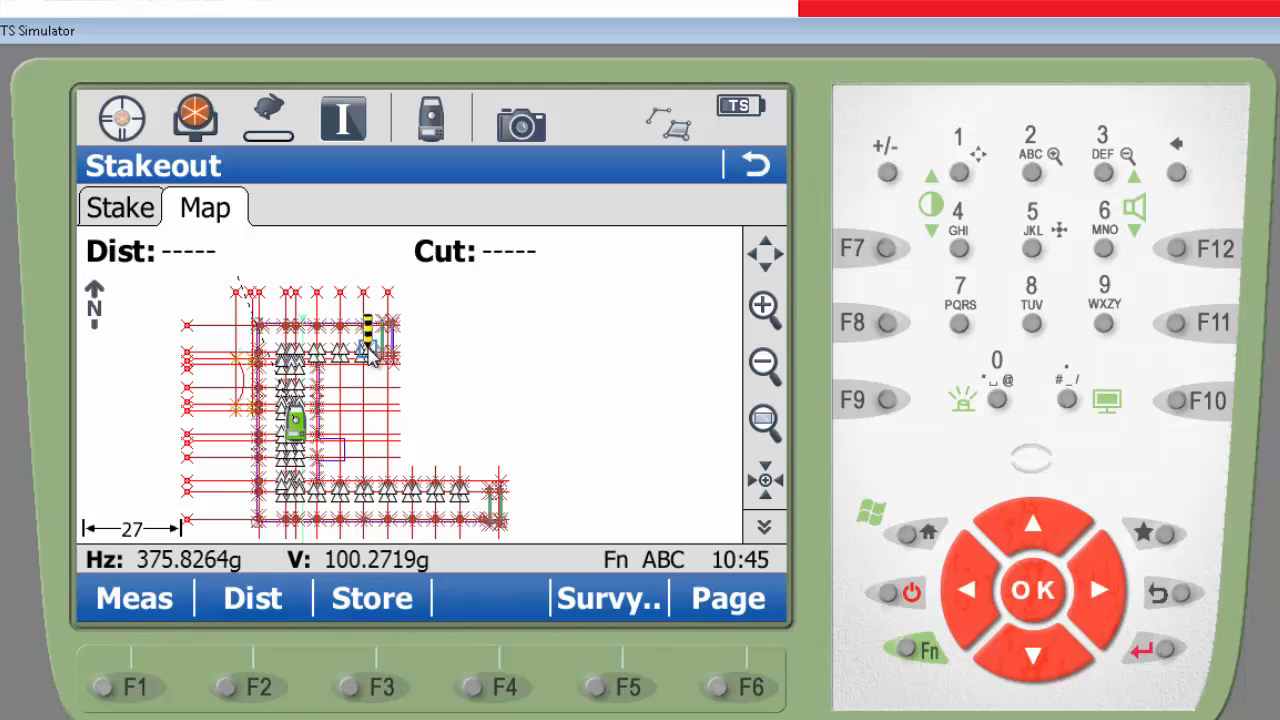
pyautogui.click(120, 206)
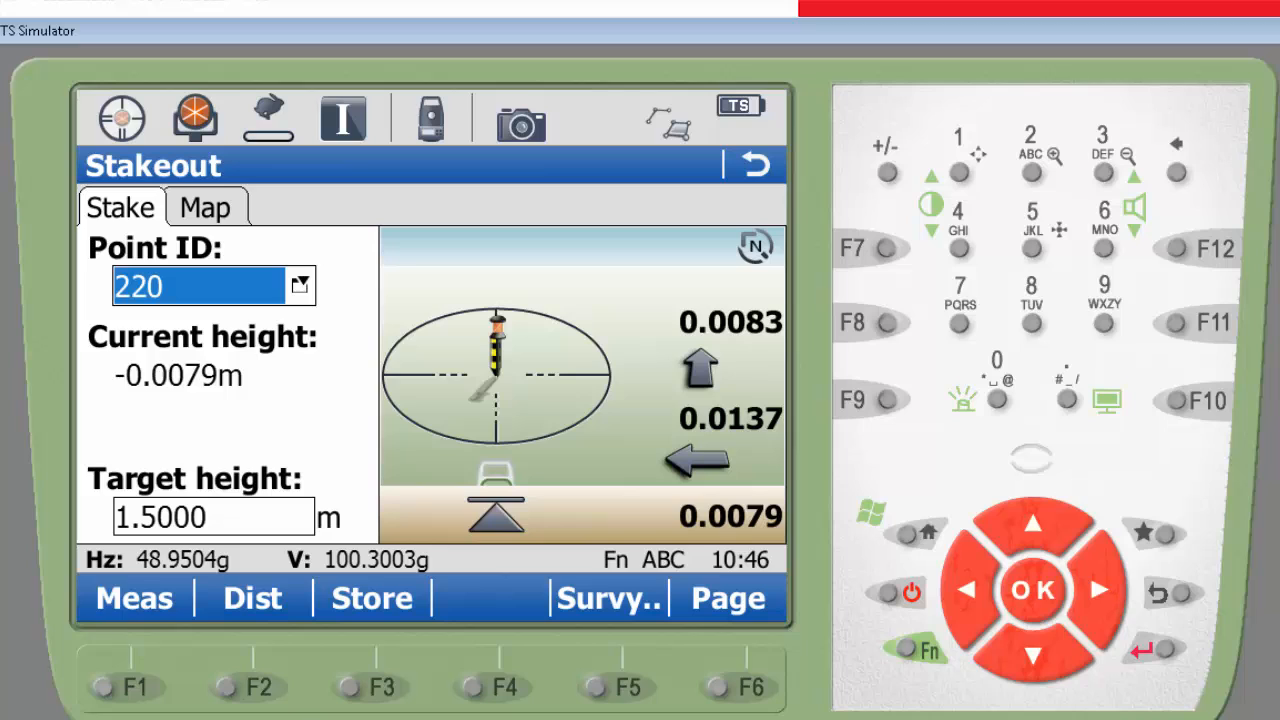
# - Stake out and measure corner points 220 and 219
pyautogui.click(372, 598)
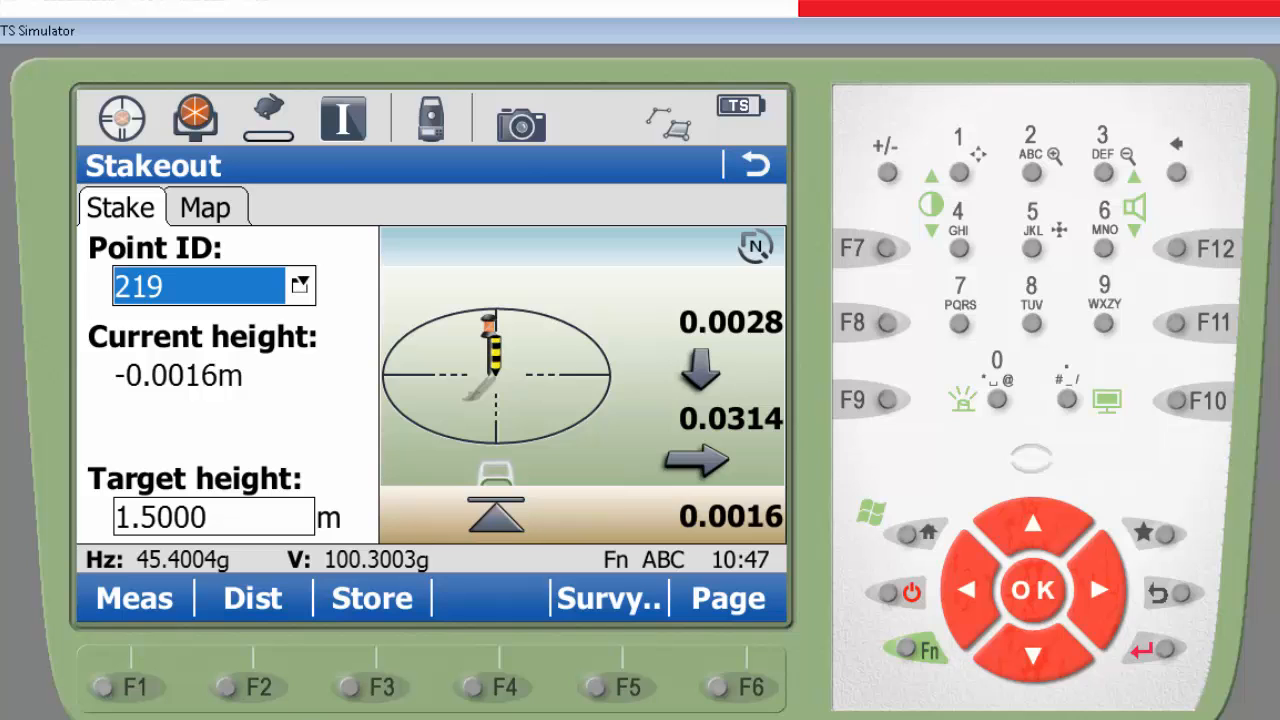
pyautogui.click(372, 598)
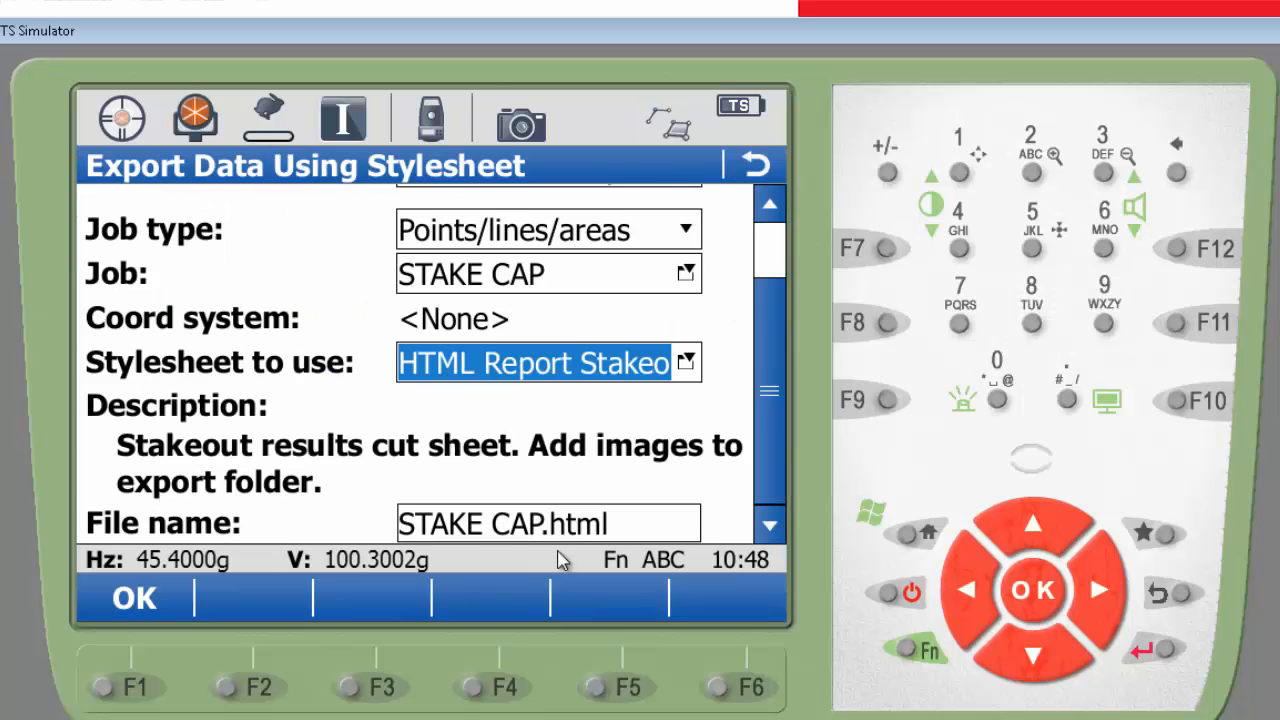
pyautogui.moveTo(156, 624)
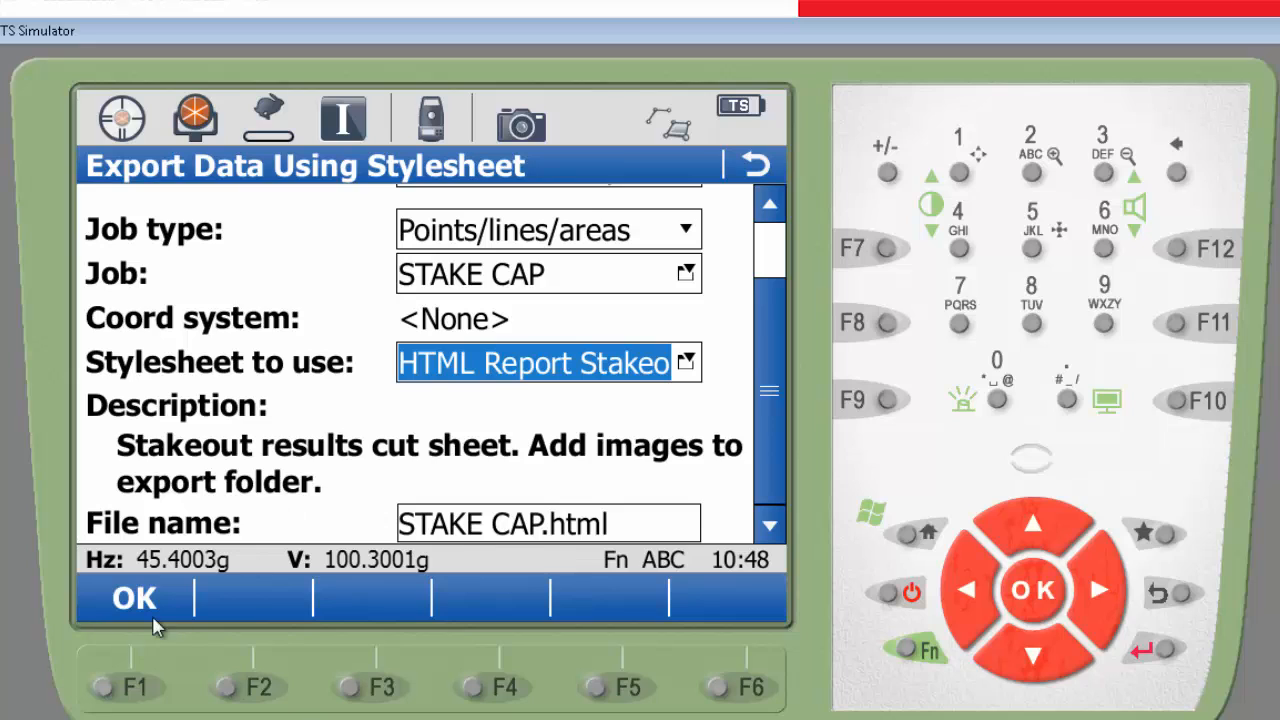
# - Export STAKE CAP as the HTML stakeout report, then start its XML export
pyautogui.click(132, 596)
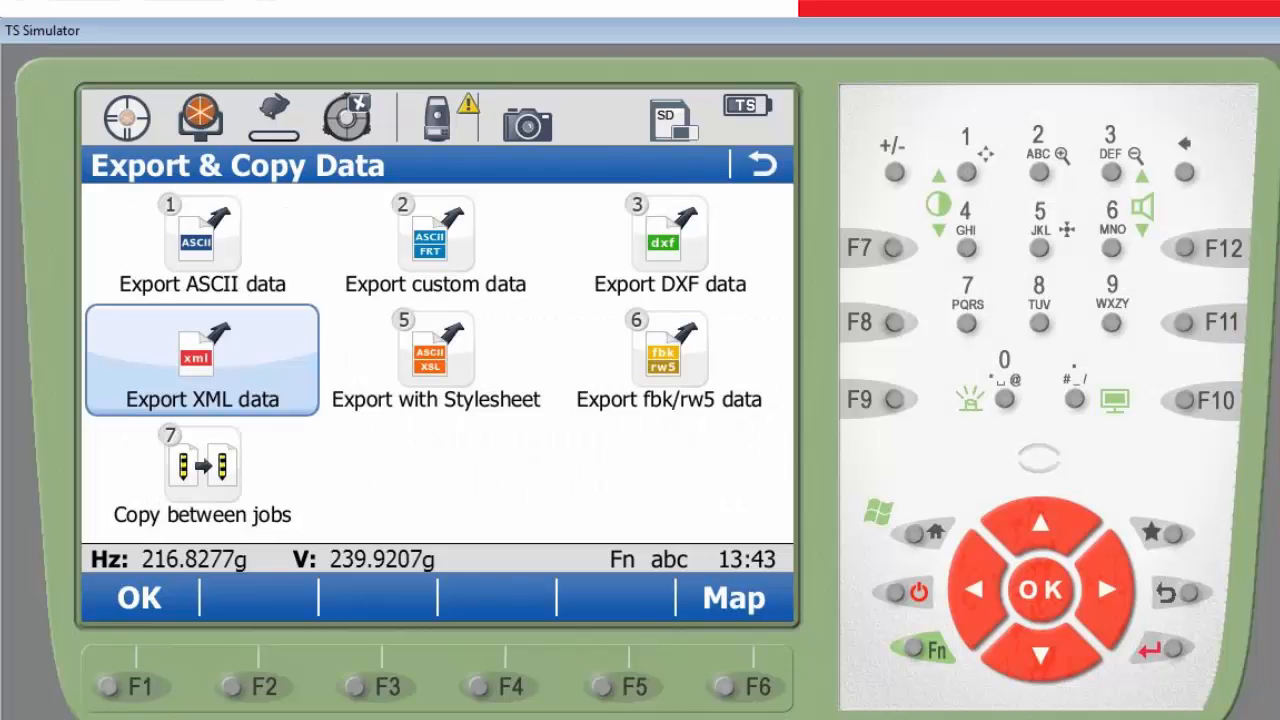
pyautogui.click(200, 360)
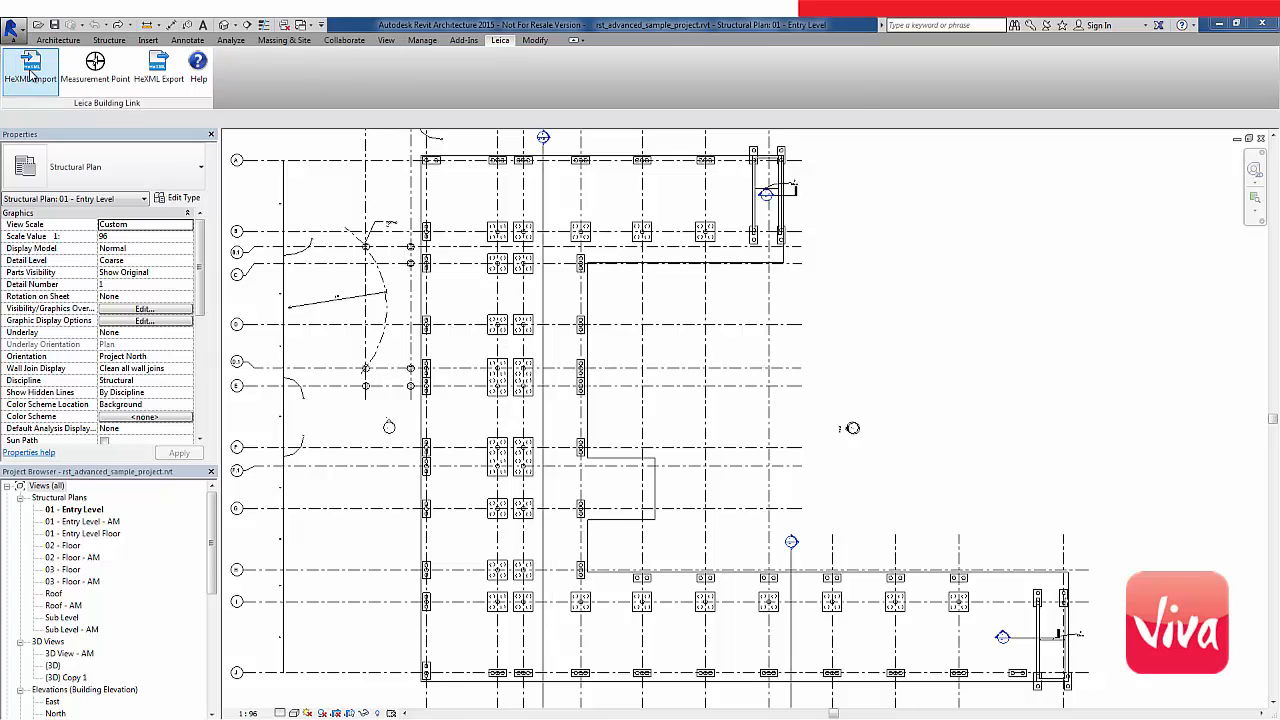
# - Import the staked points from STAKE CAP.xml into the Revit model via HeXML Import
pyautogui.click(30, 70)
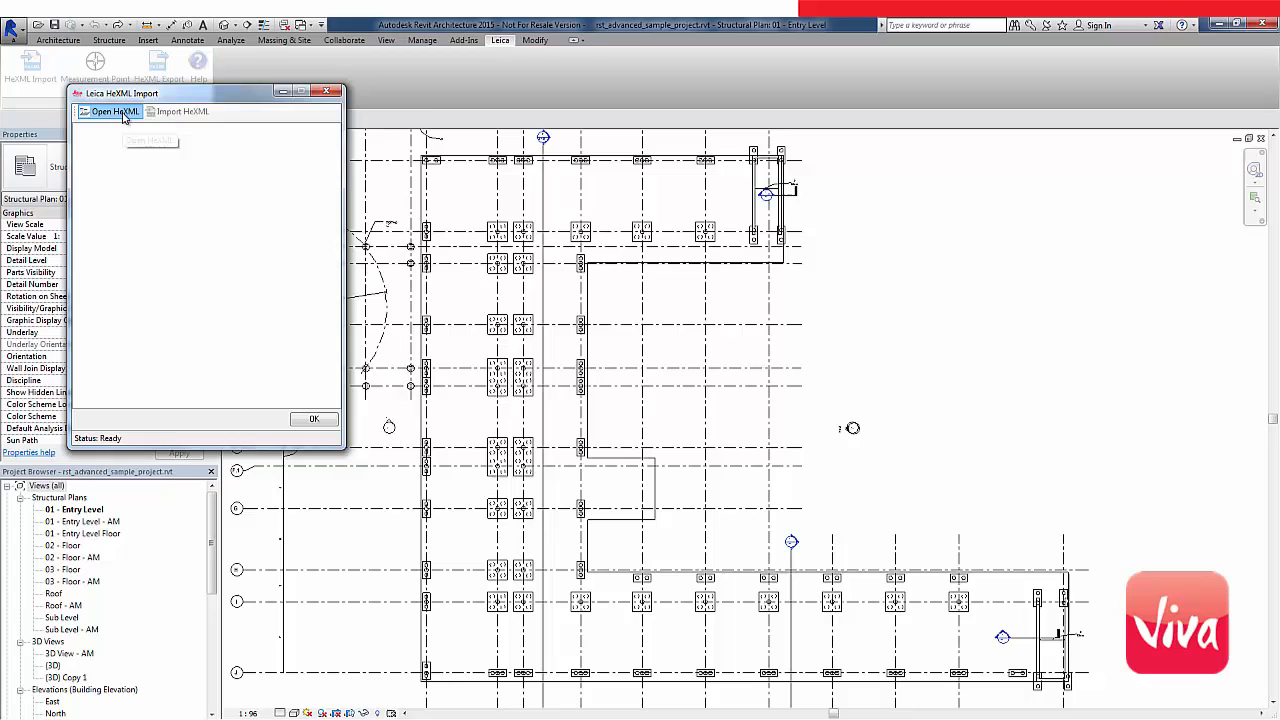
pyautogui.click(110, 112)
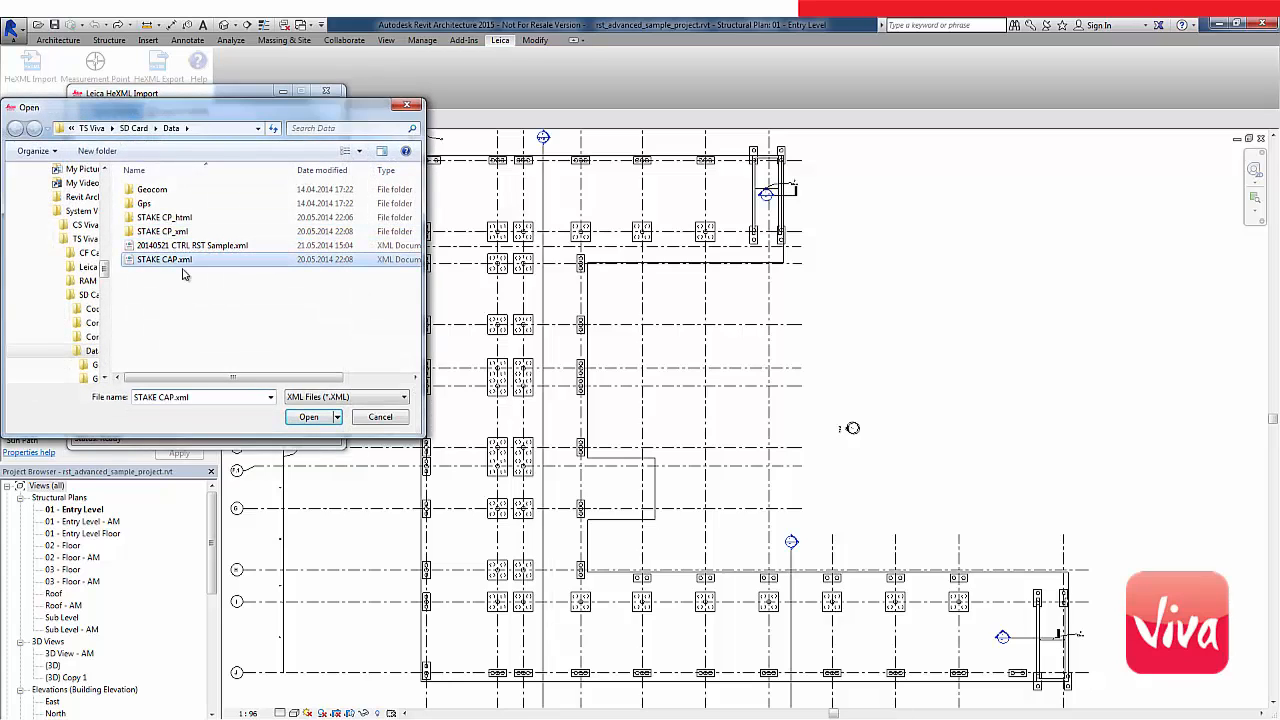
pyautogui.click(308, 418)
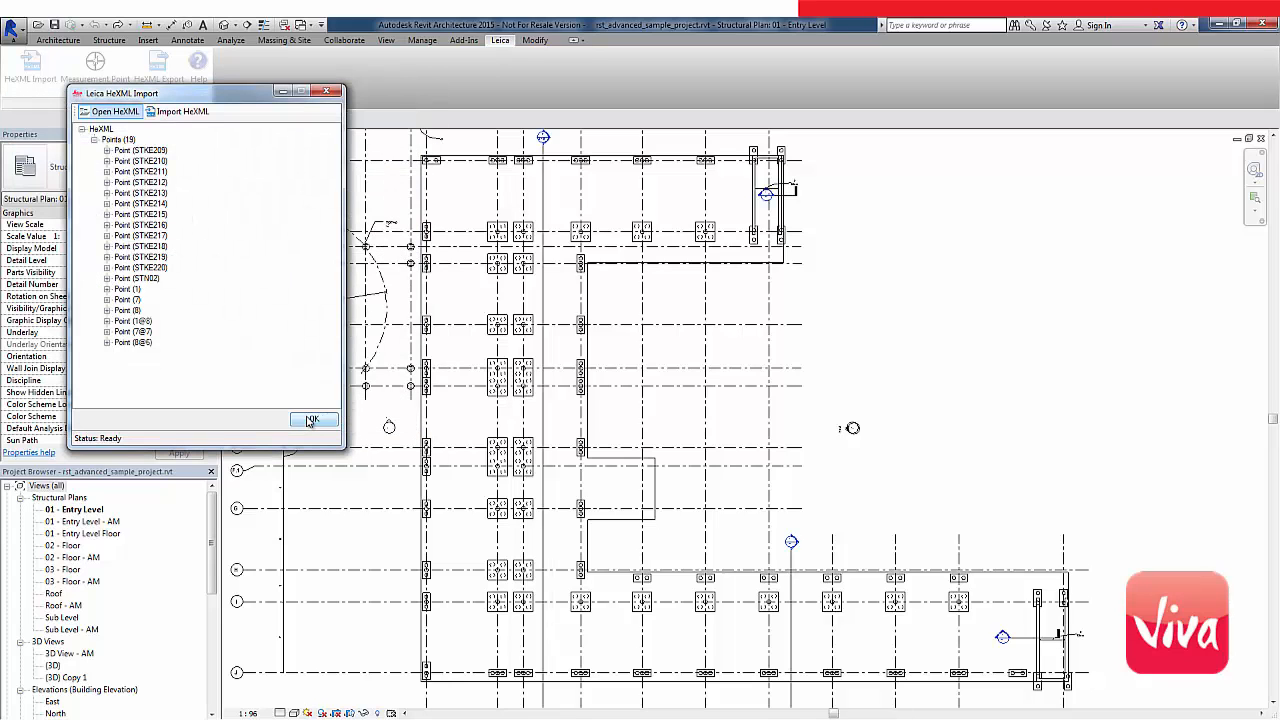
pyautogui.click(180, 94)
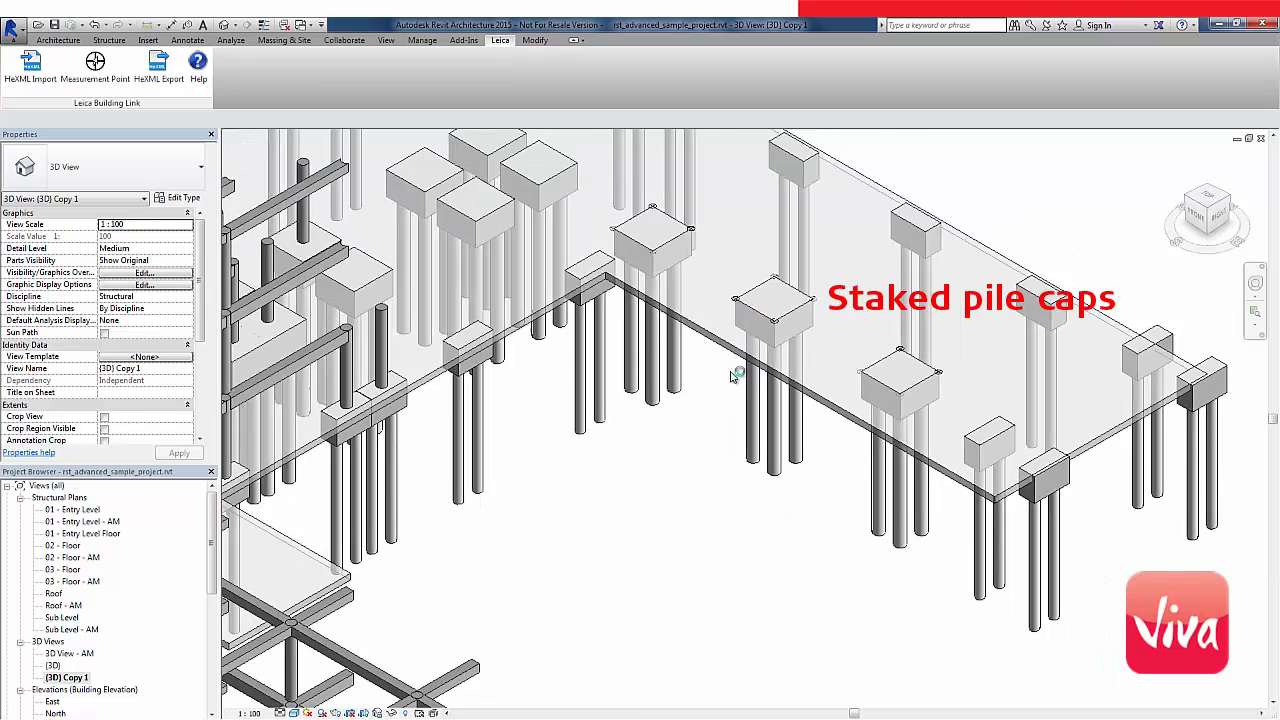
# - Orbit the 3D view to inspect the staked pile caps and imported points
pyautogui.moveTo(736, 376); pyautogui.dragTo(576, 528)
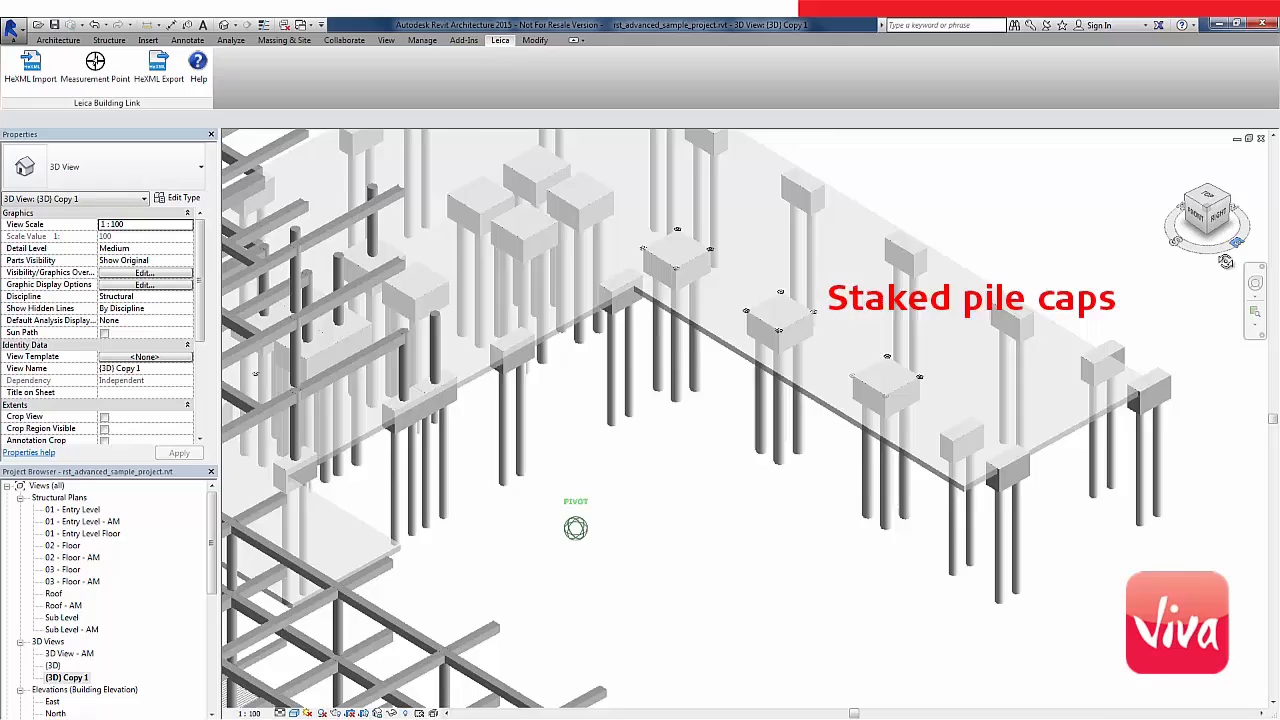